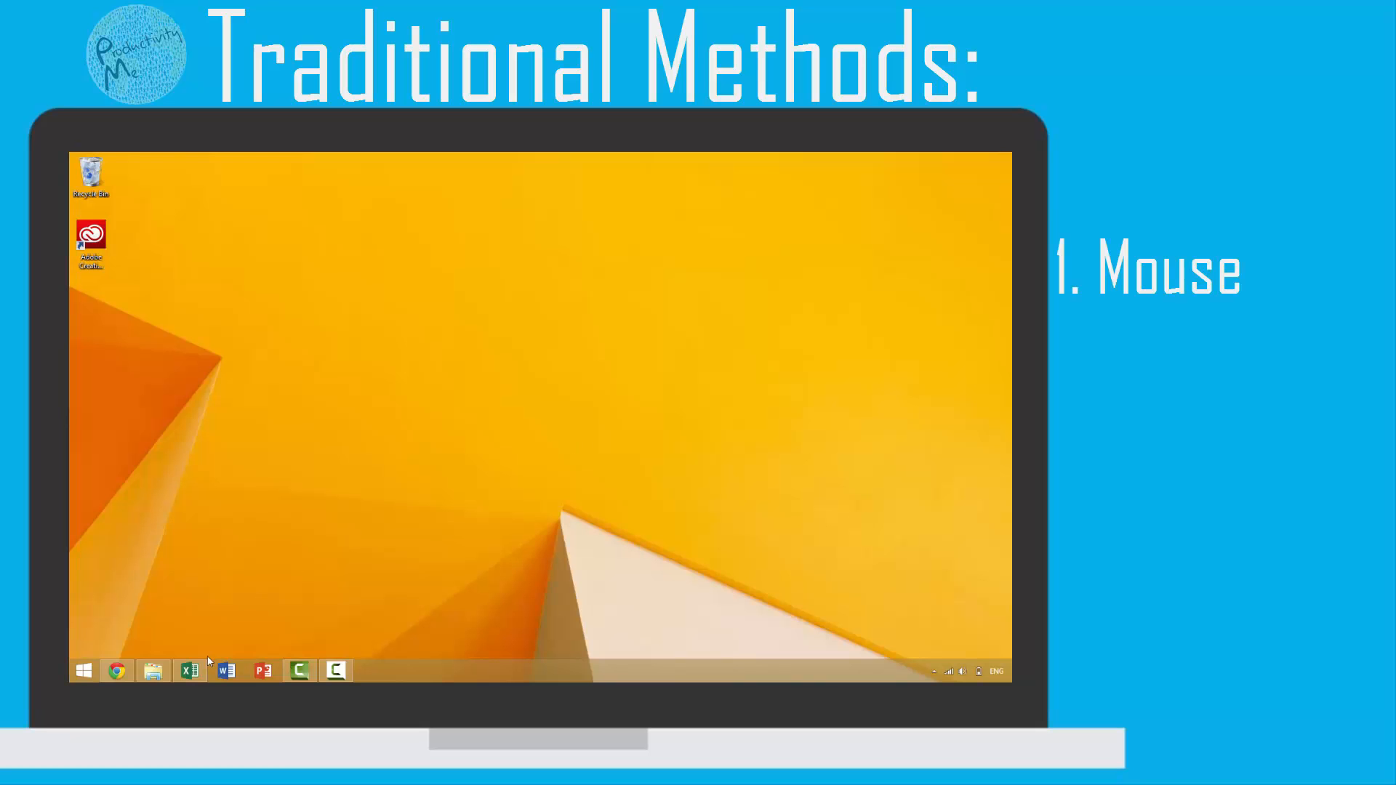
# Step: Launch Word from the Start screen and close it without creating a document
pyautogui.click(83, 670)
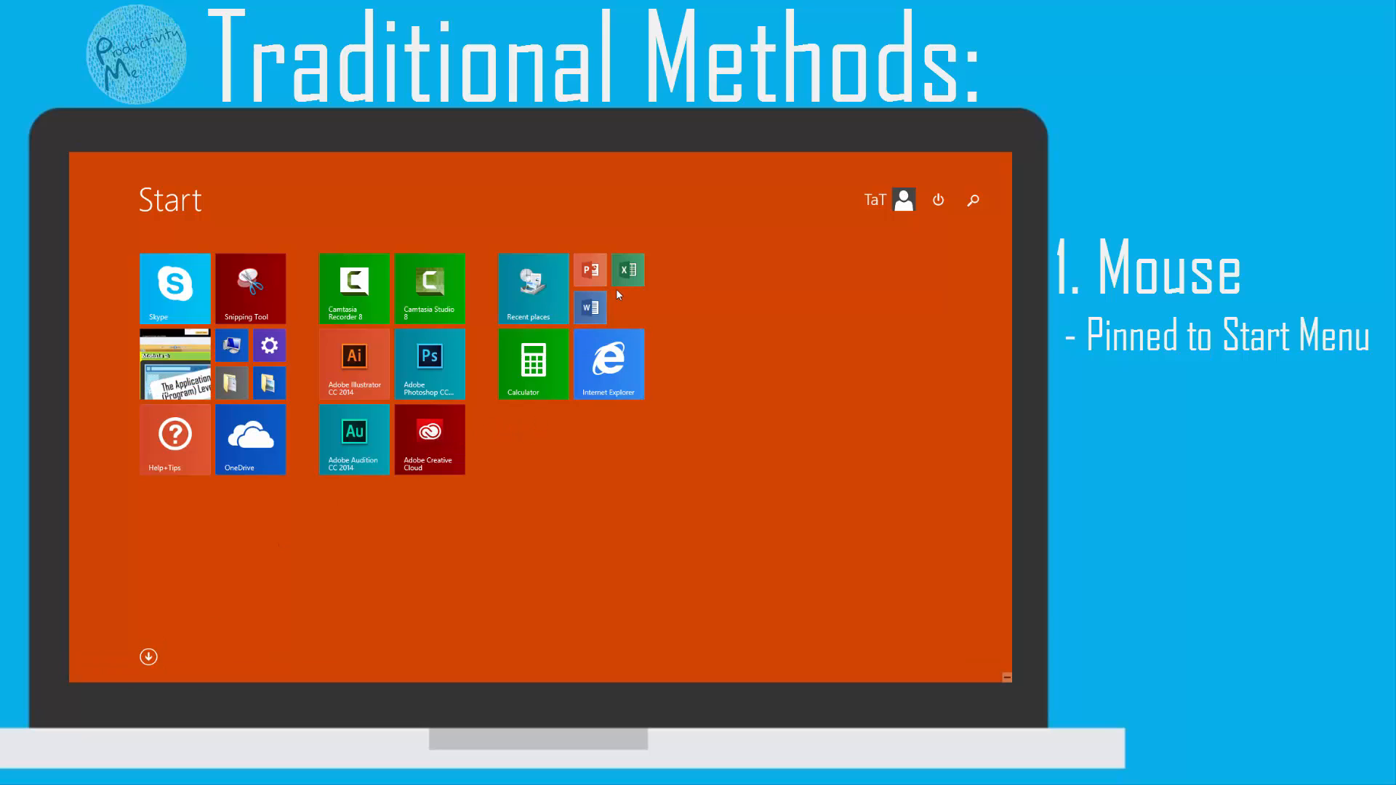
pyautogui.click(589, 307)
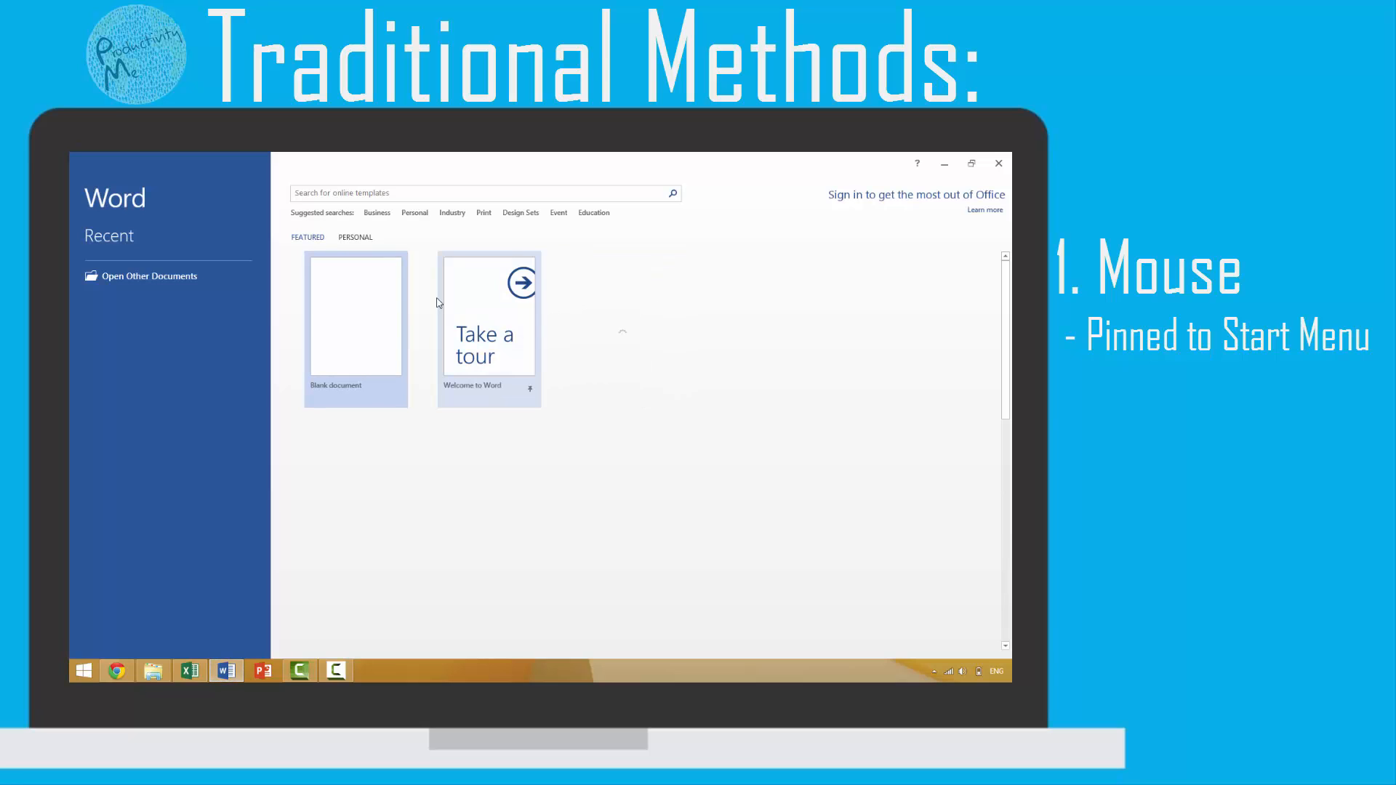
pyautogui.click(355, 316)
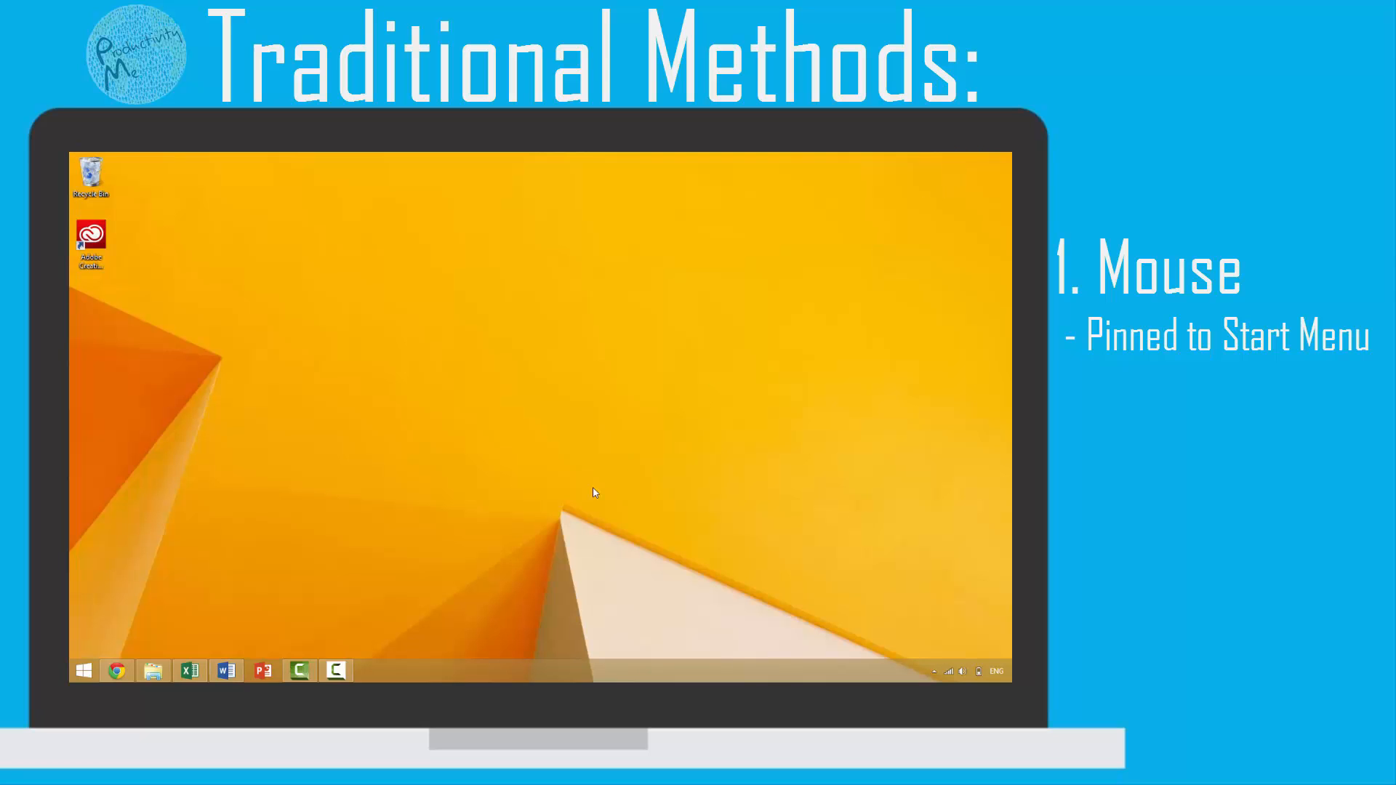
# Step: Launch Notepad from the full Apps list and minimize its empty window
pyautogui.click(83, 671)
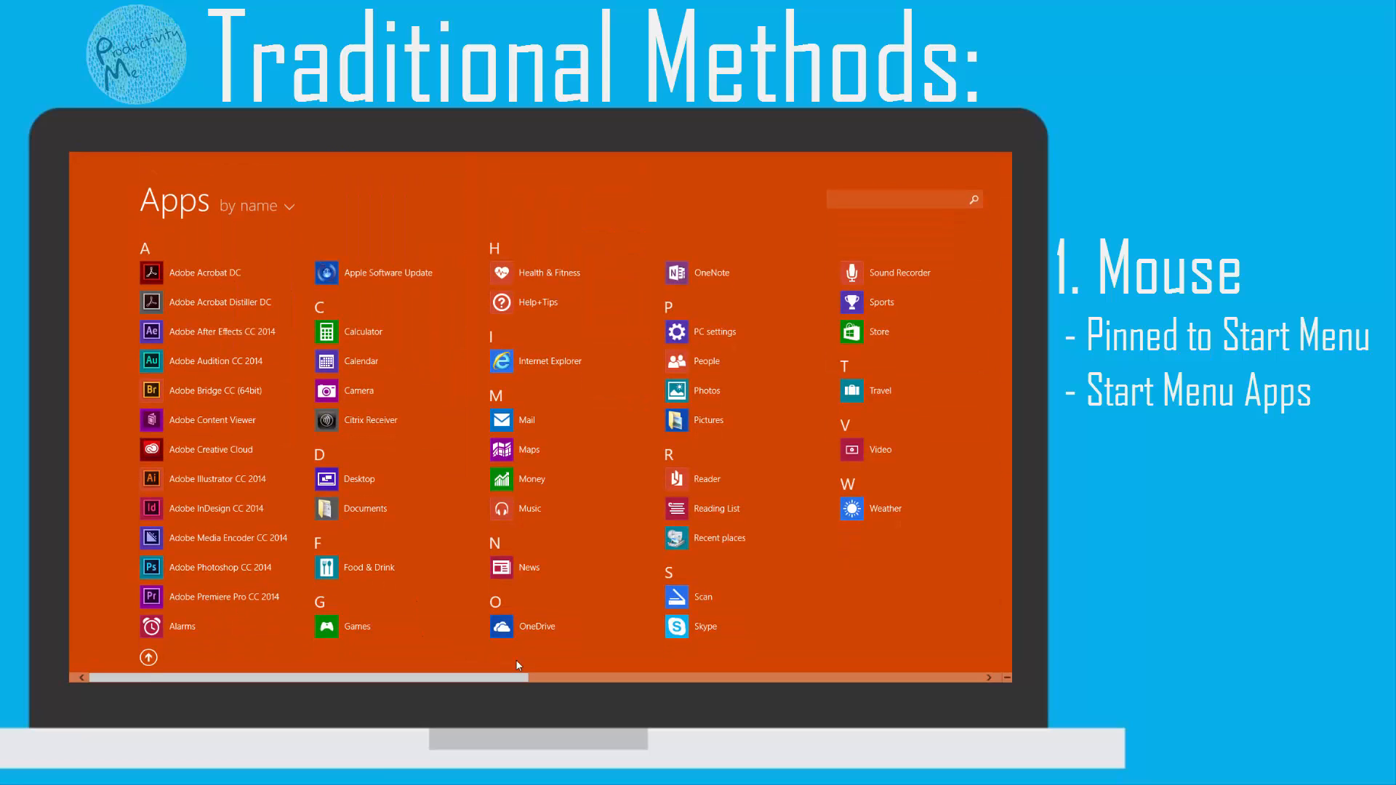
pyautogui.hscroll(3)
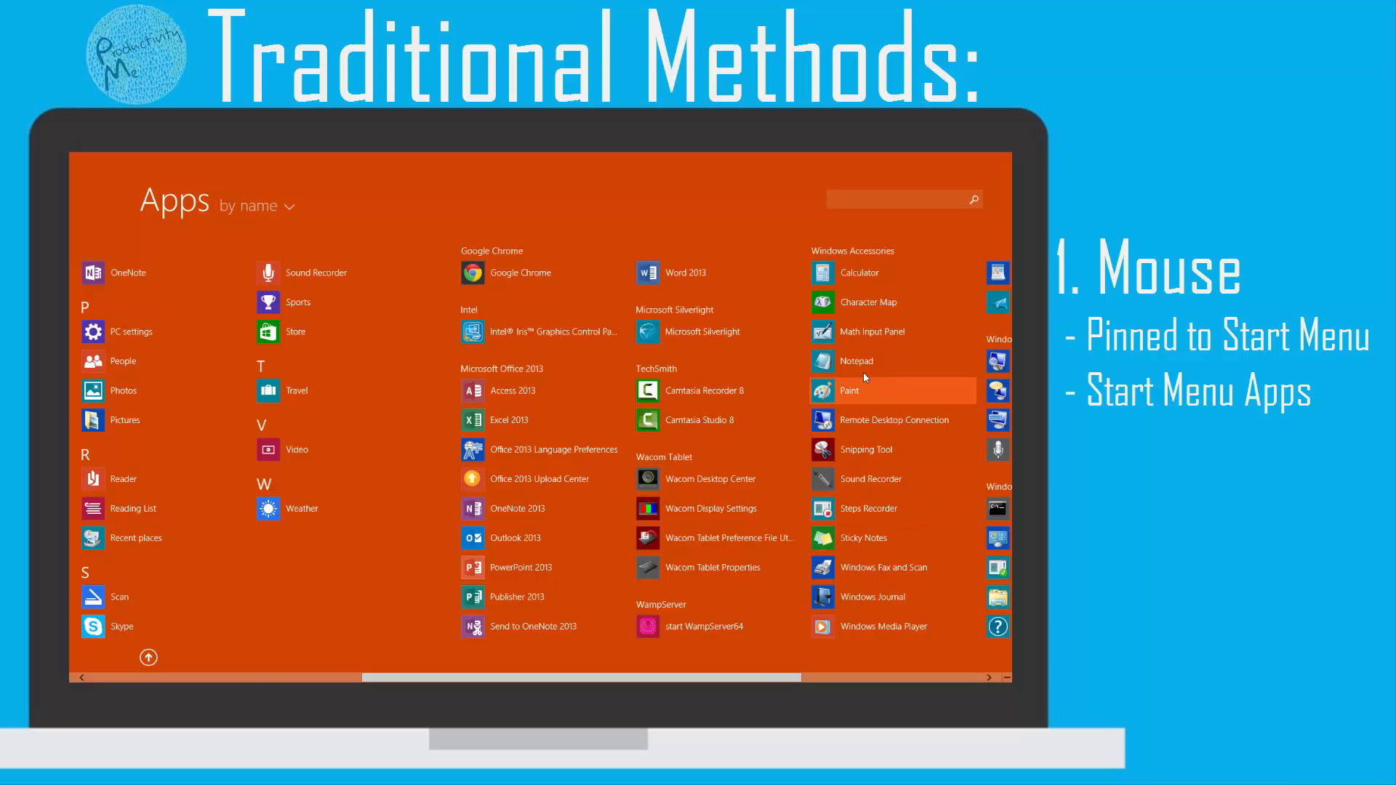
pyautogui.click(856, 361)
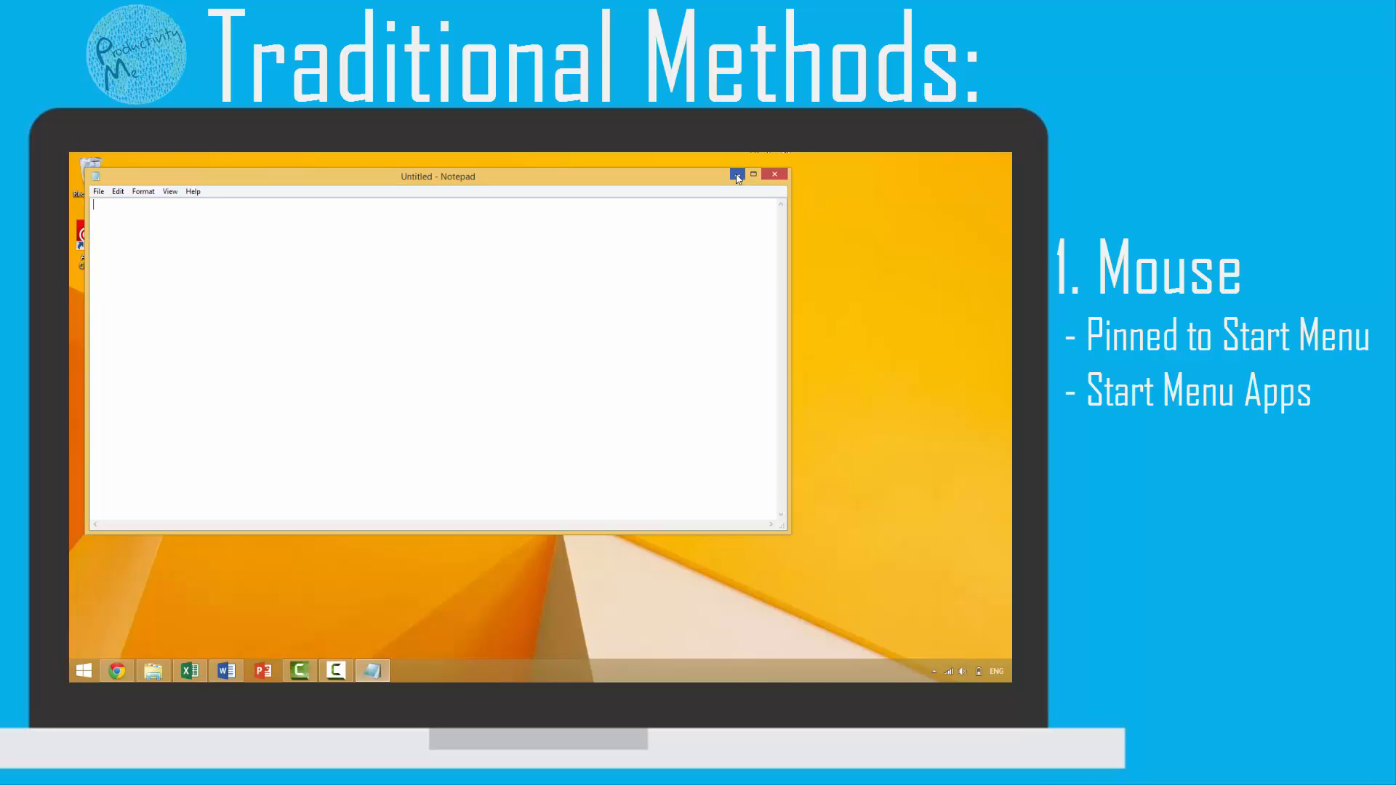
pyautogui.click(736, 175)
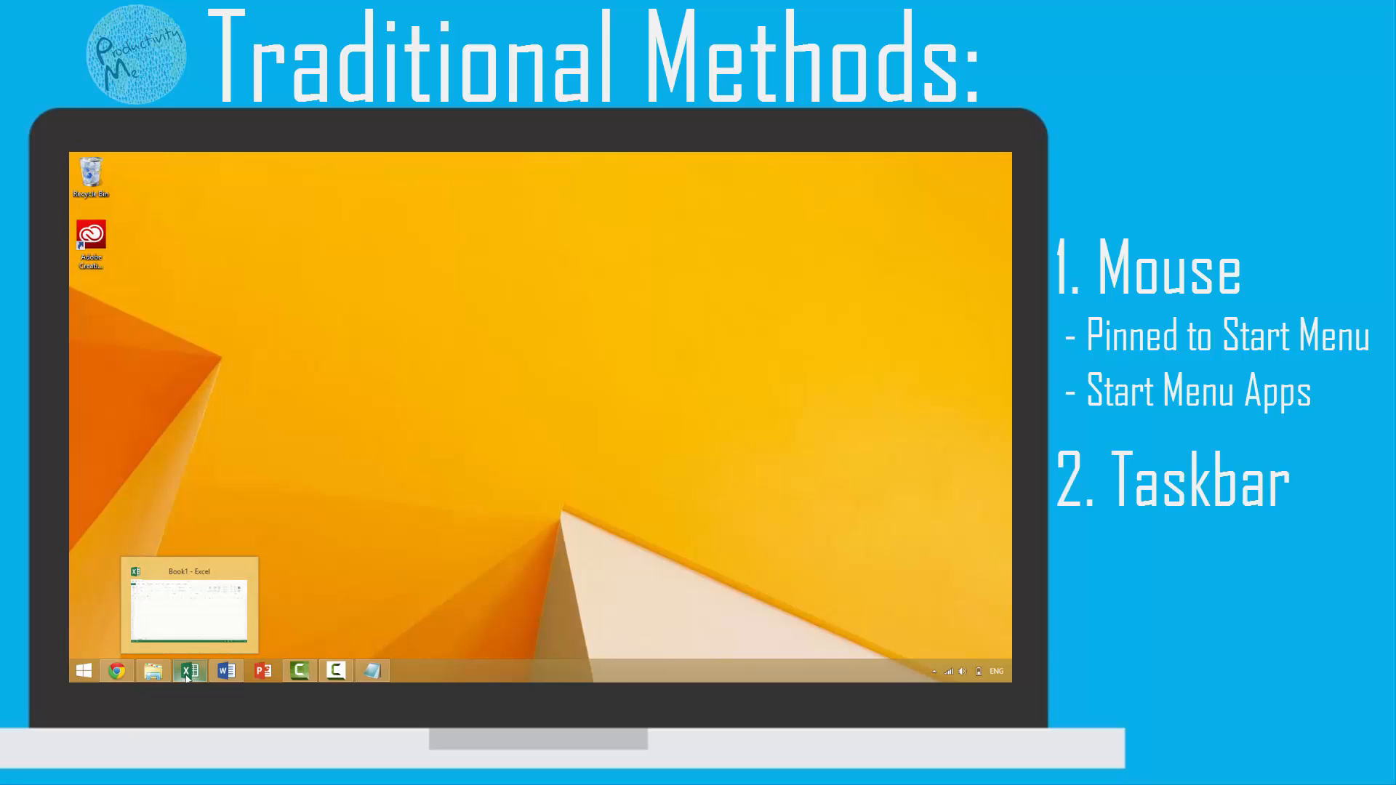
pyautogui.click(188, 671)
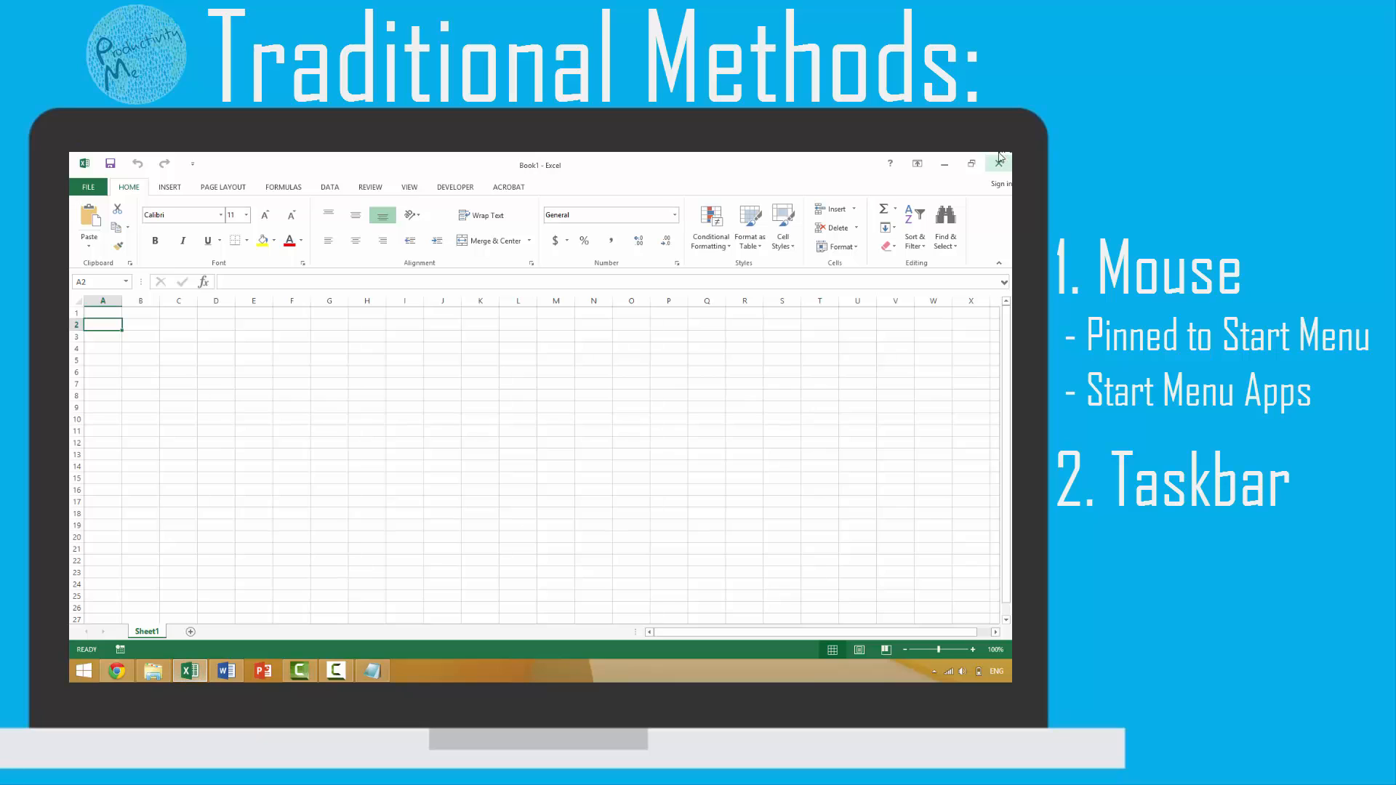
pyautogui.click(998, 162)
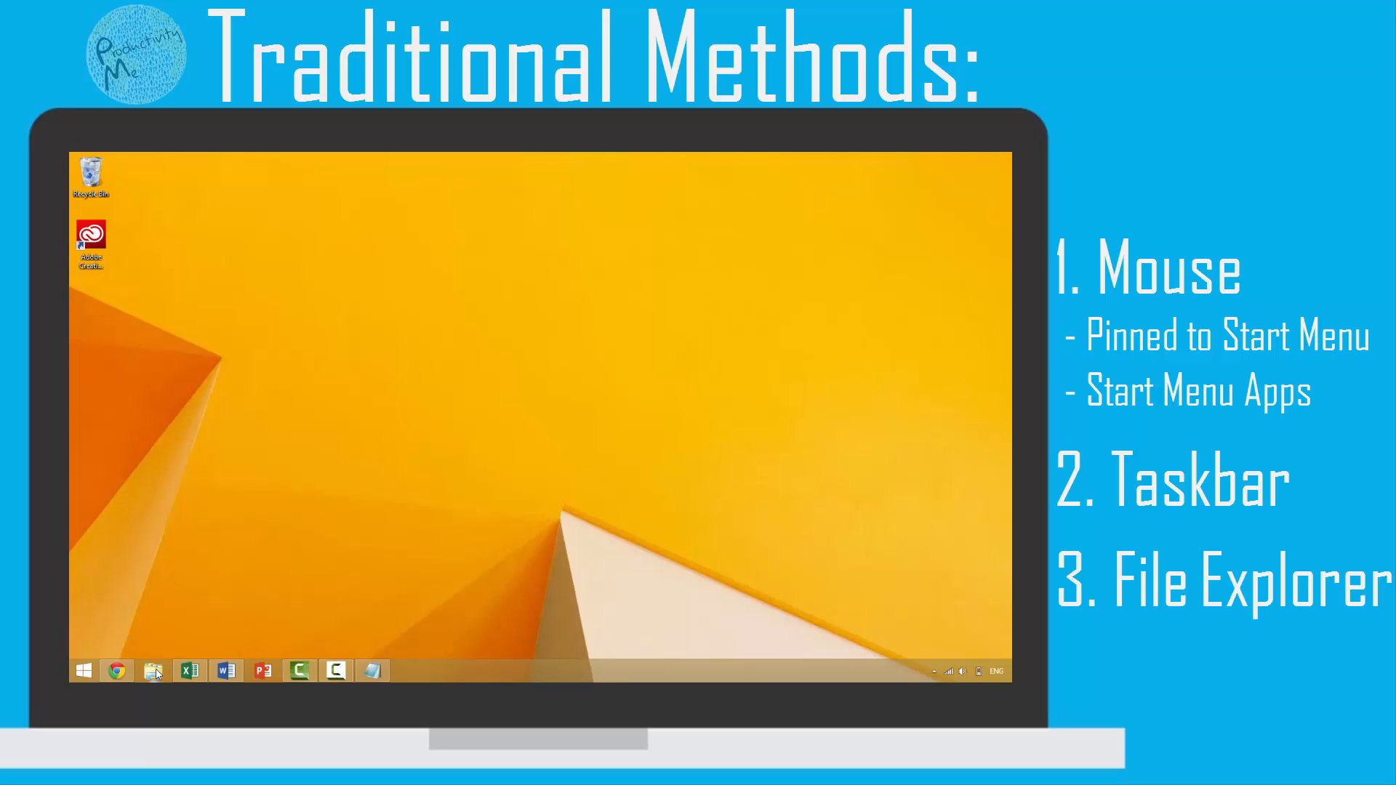
# Step: Launch Internet Explorer by browsing BOOTCAMP (C:) to its folder in File Explorer, then return to Start
pyautogui.click(152, 670)
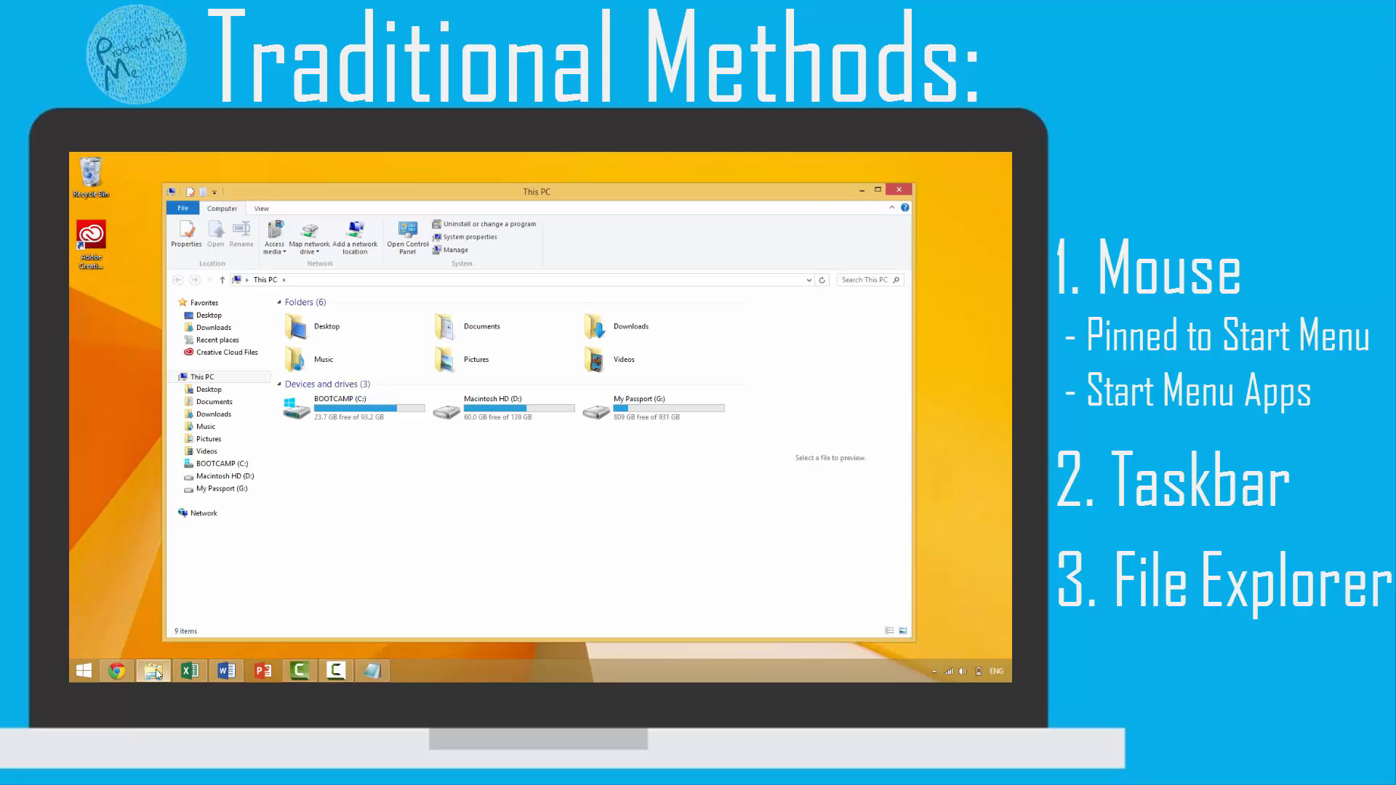
pyautogui.doubleClick(333, 408)
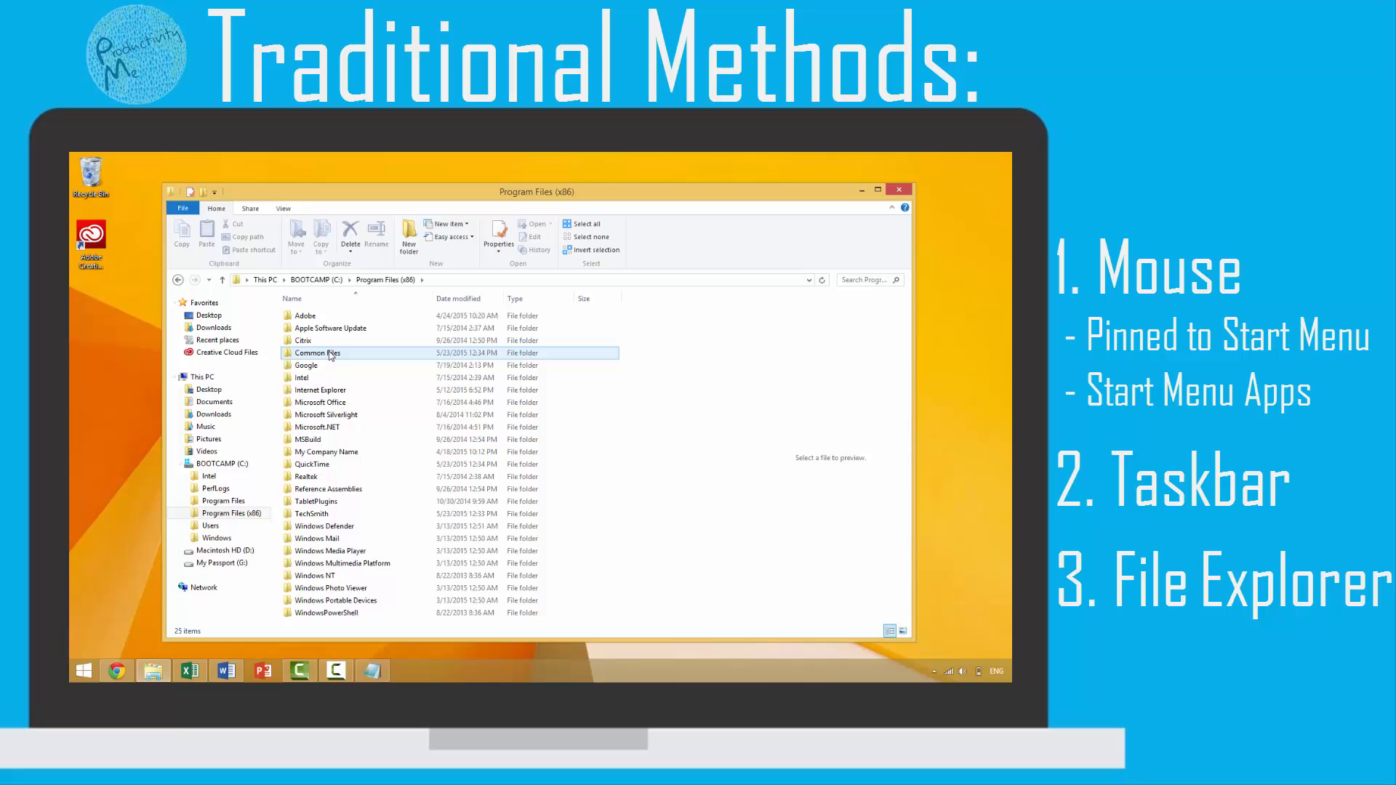
pyautogui.click(320, 389)
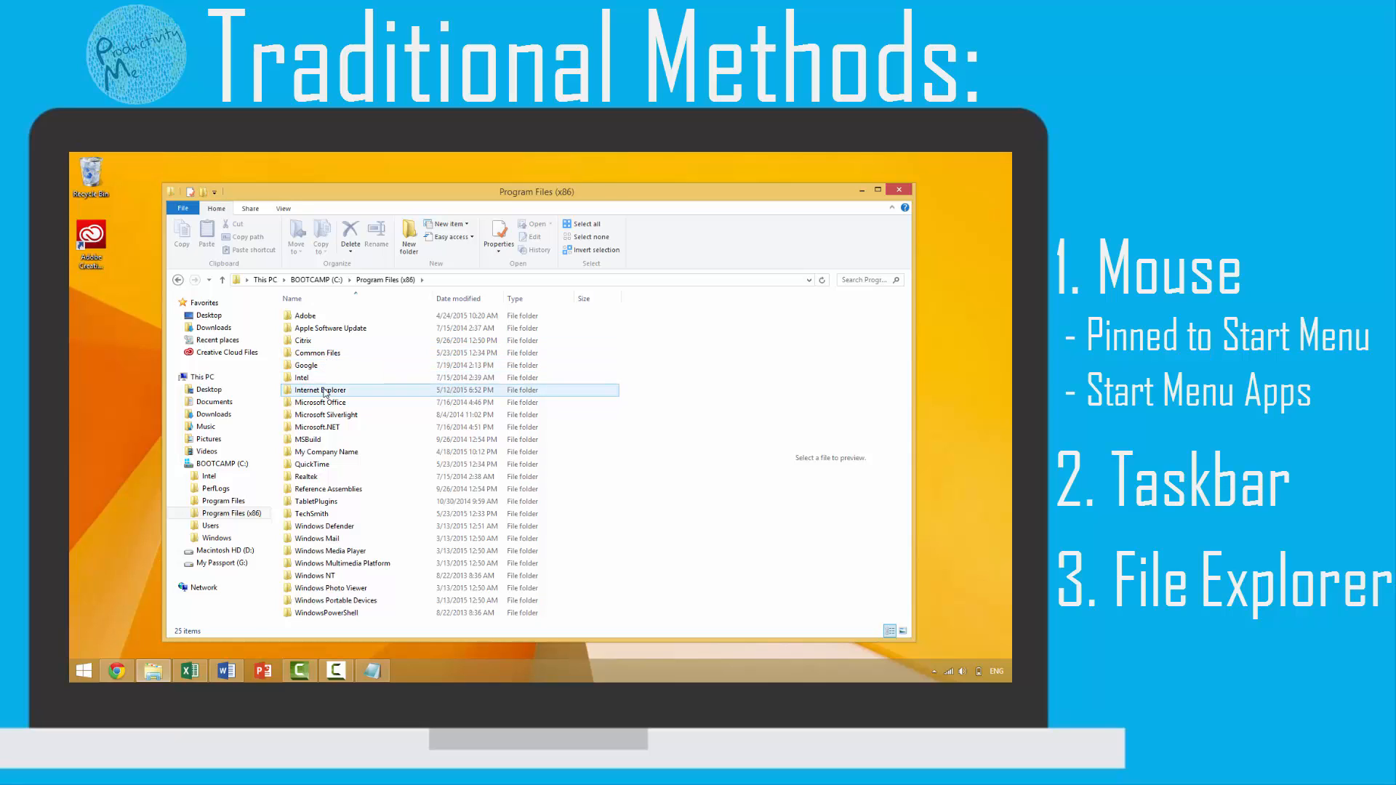
pyautogui.doubleClick(318, 390)
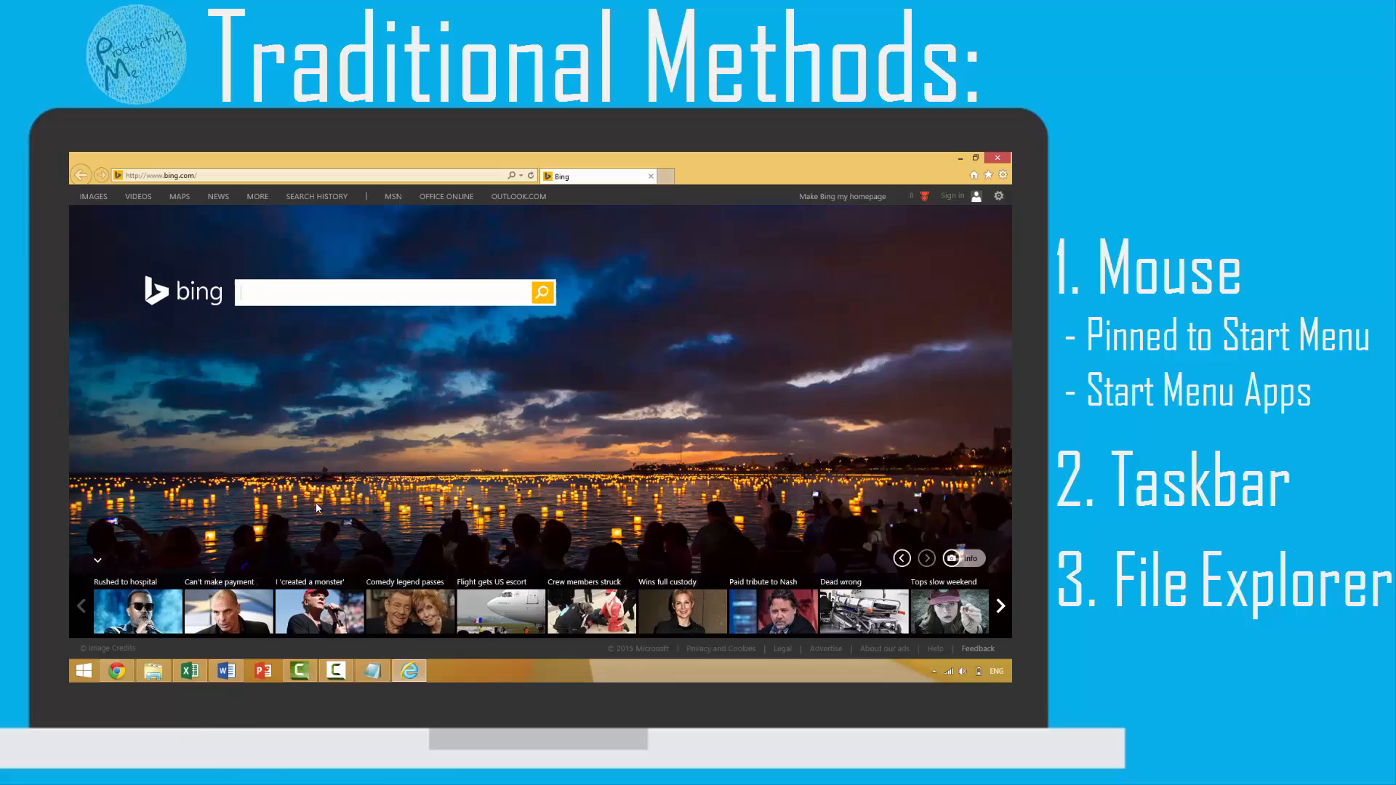
pyautogui.press('Win')
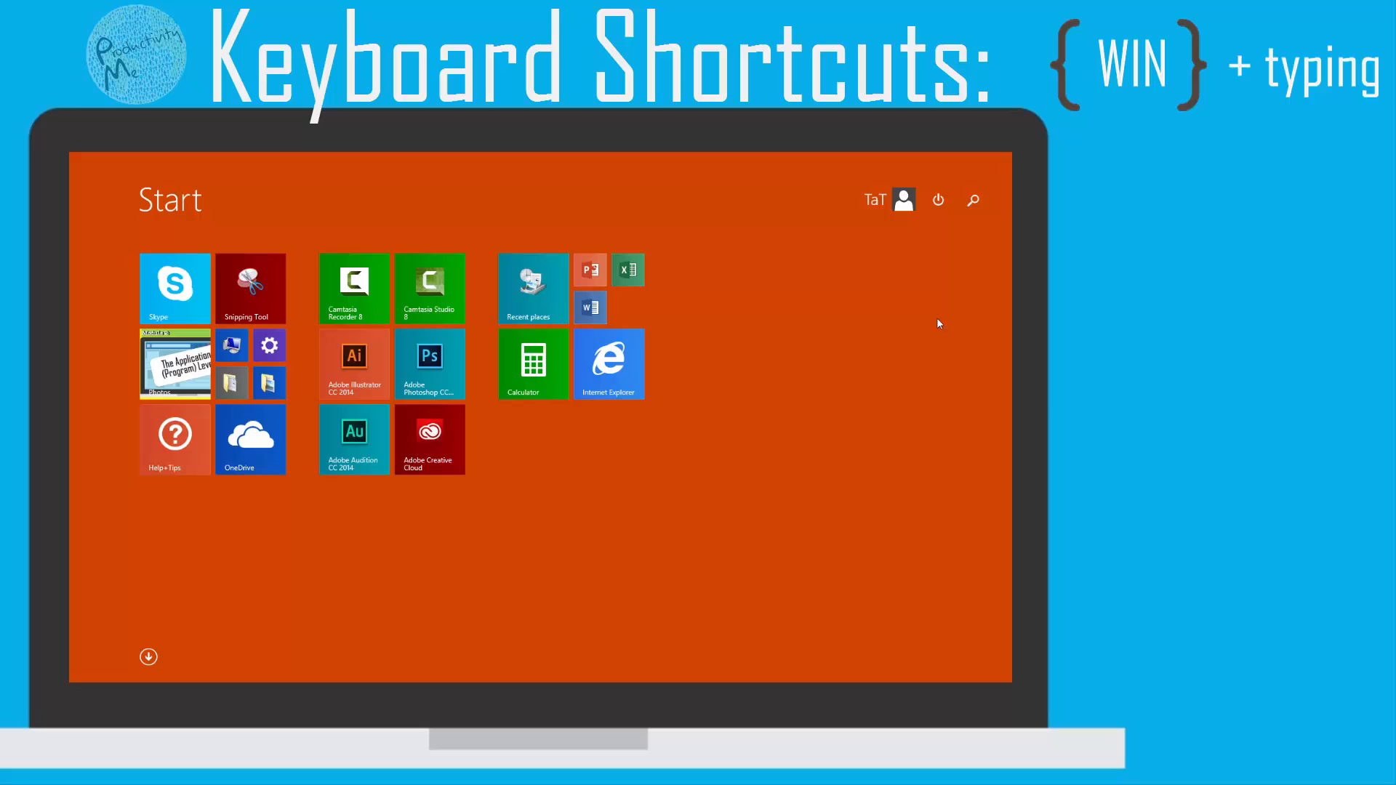
# Step: Search 'power', launch PowerPoint 2013, close it, and return to Start
pyautogui.write('power')
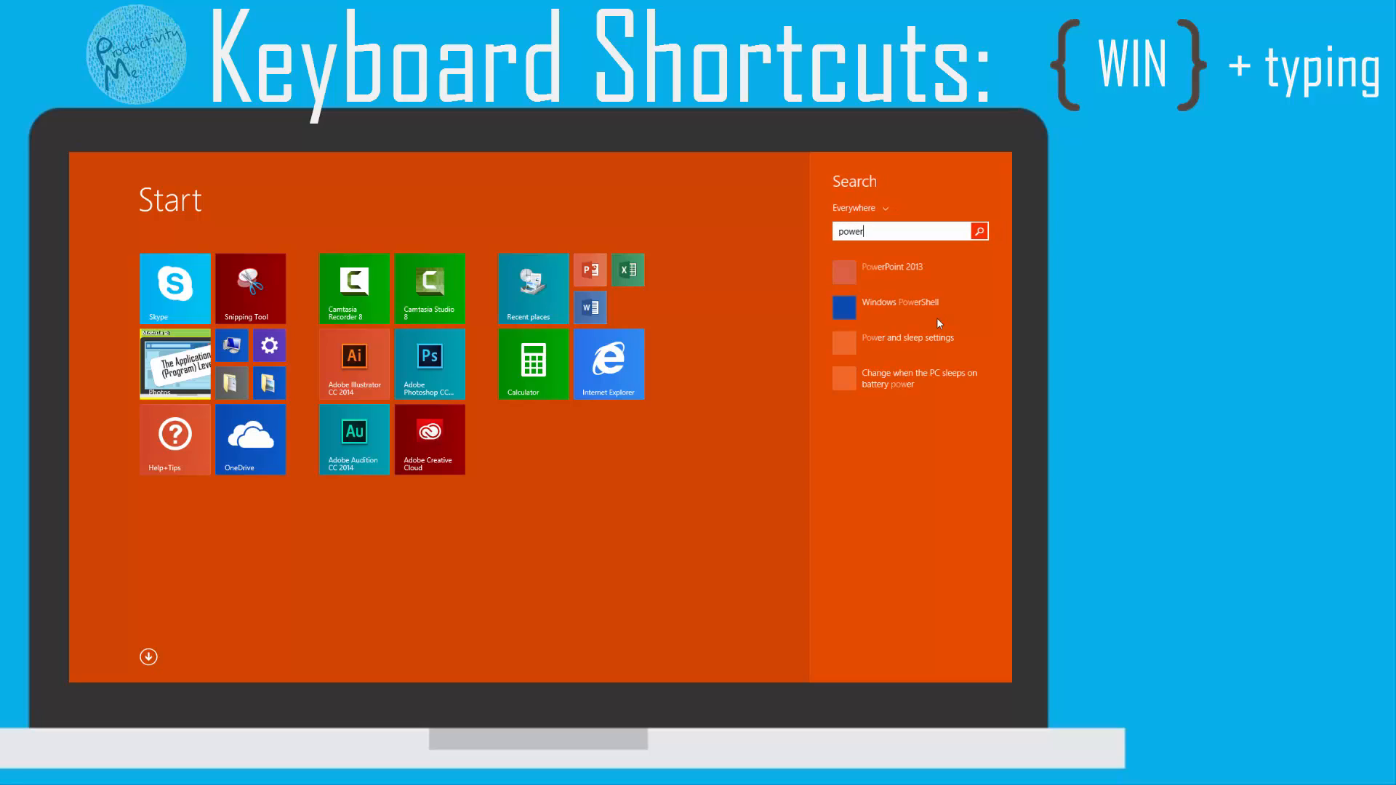
pyautogui.click(891, 266)
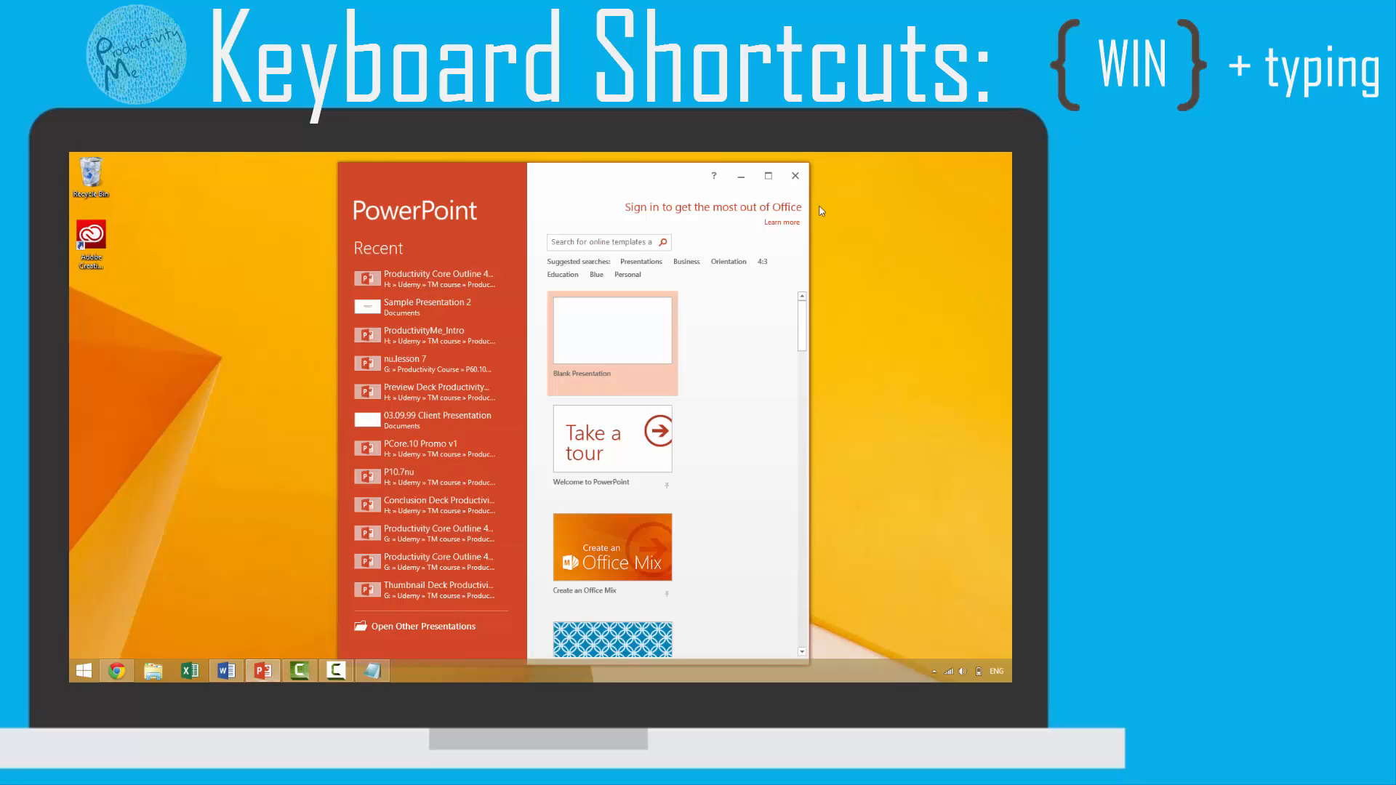
pyautogui.click(794, 175)
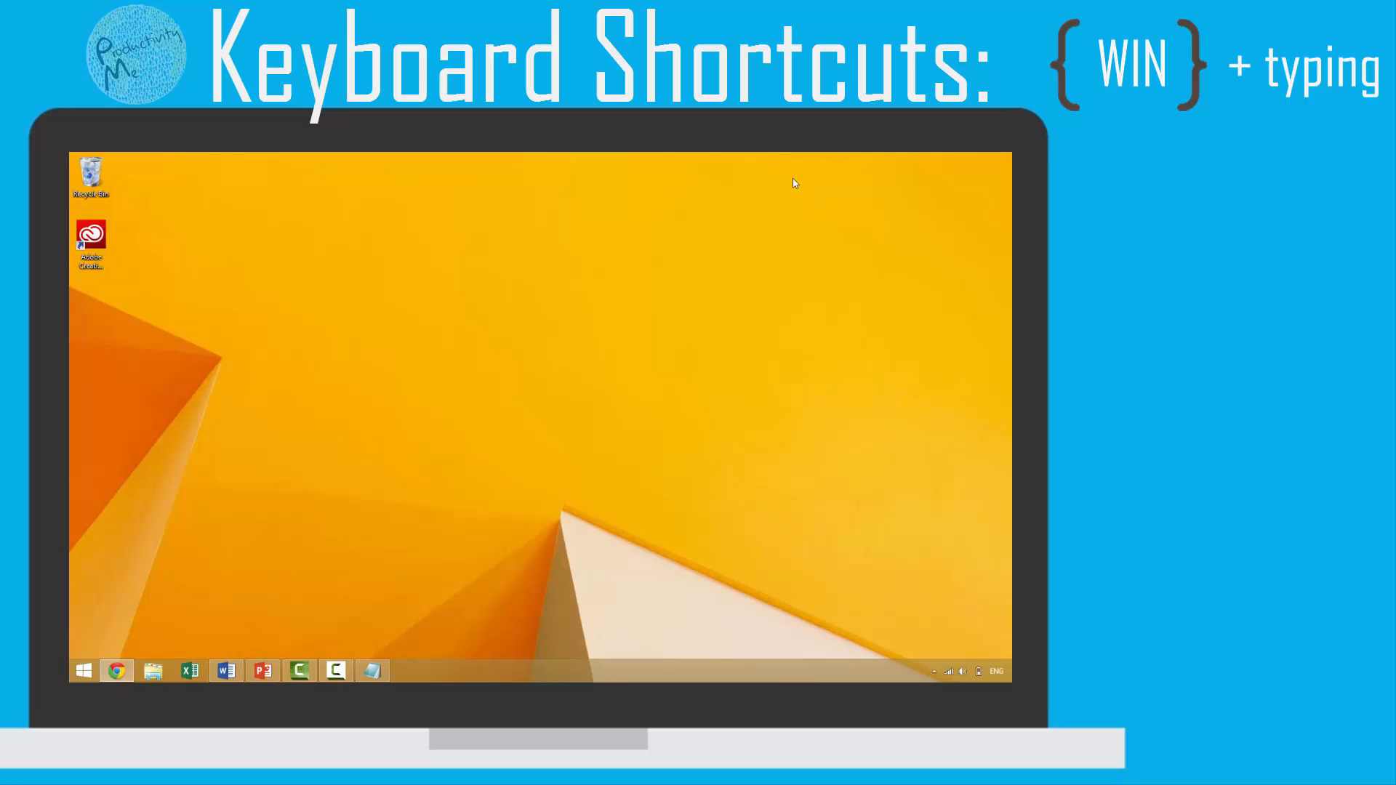
pyautogui.press('Win')
pyautogui.write('power')
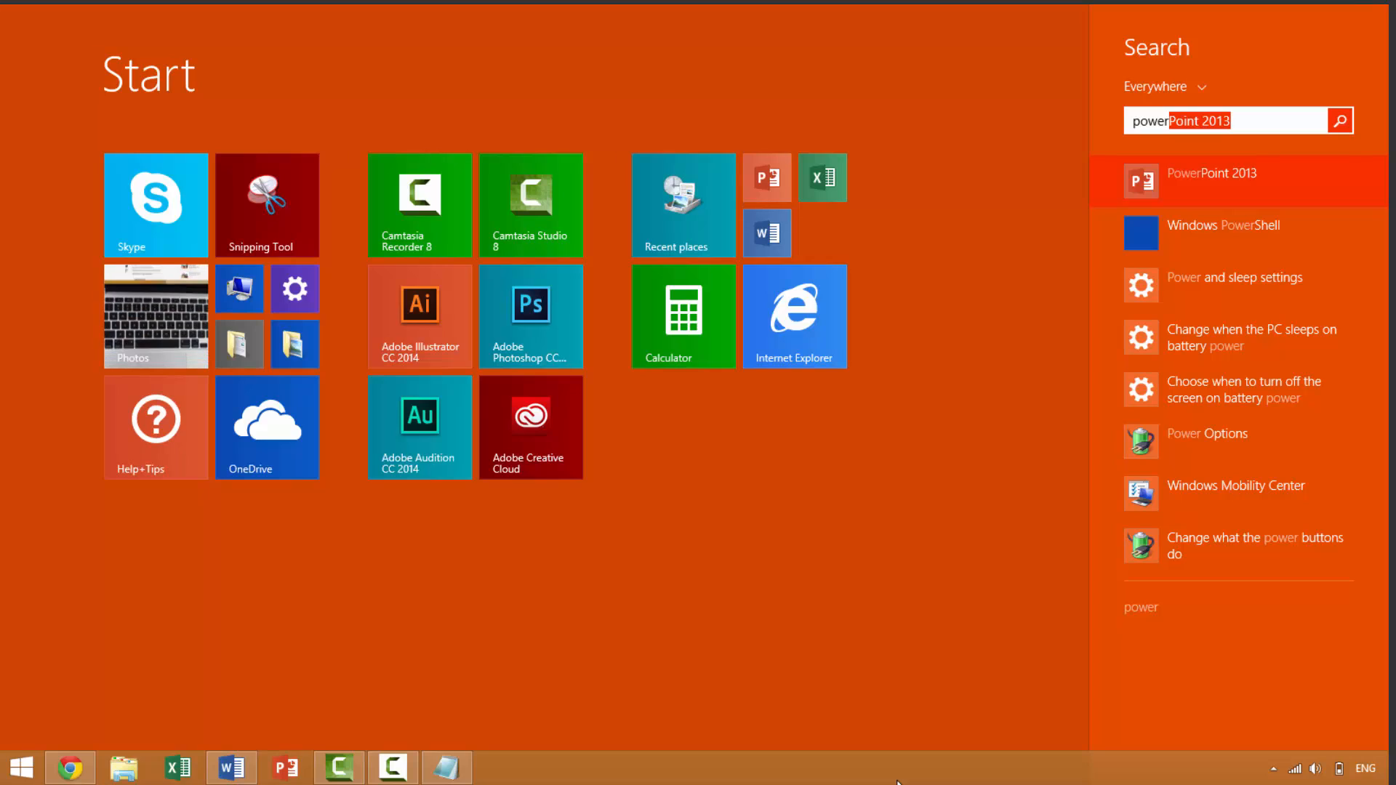
# Step: Browse the 'power' search results, type 'PowerPoint 2013', then dismiss the search pane
pyautogui.click(1236, 277)
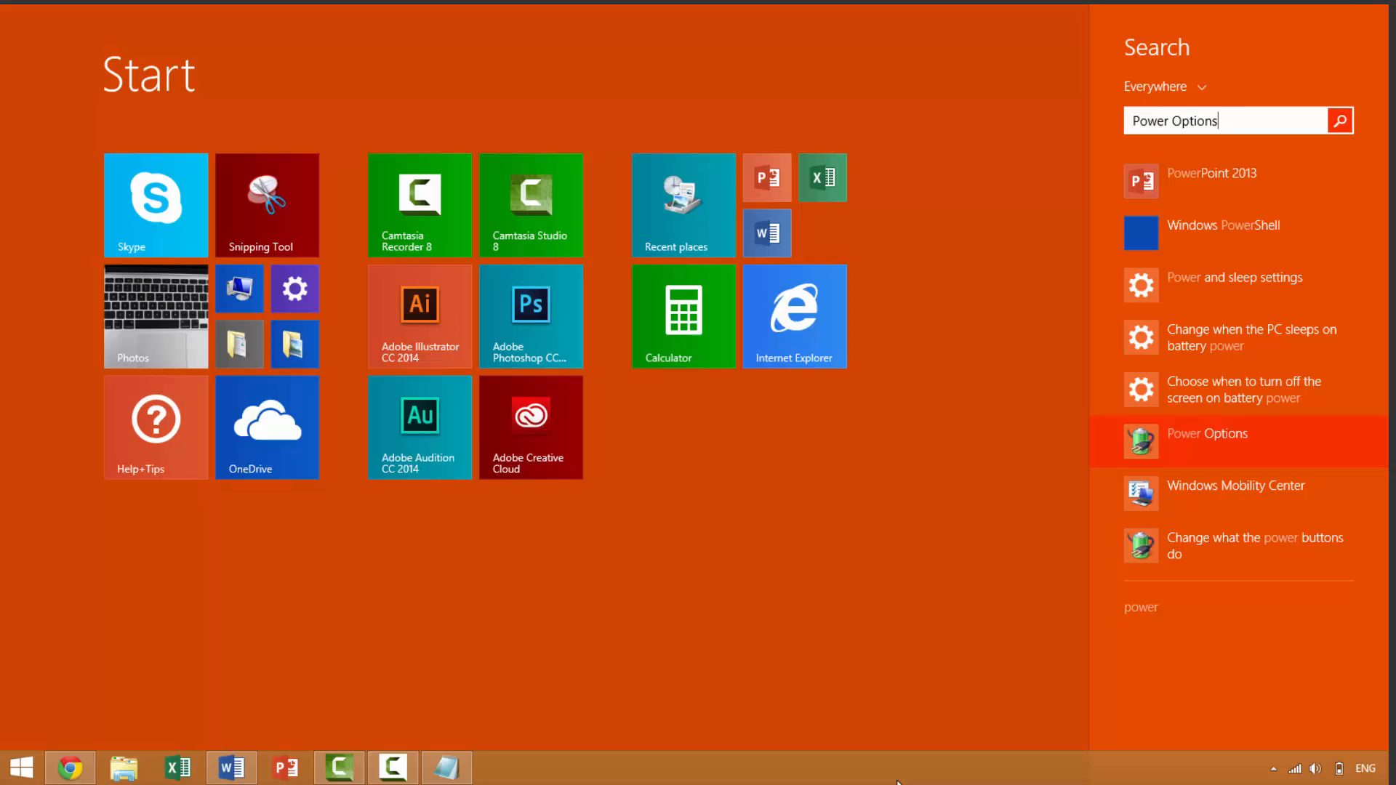
pyautogui.click(1253, 544)
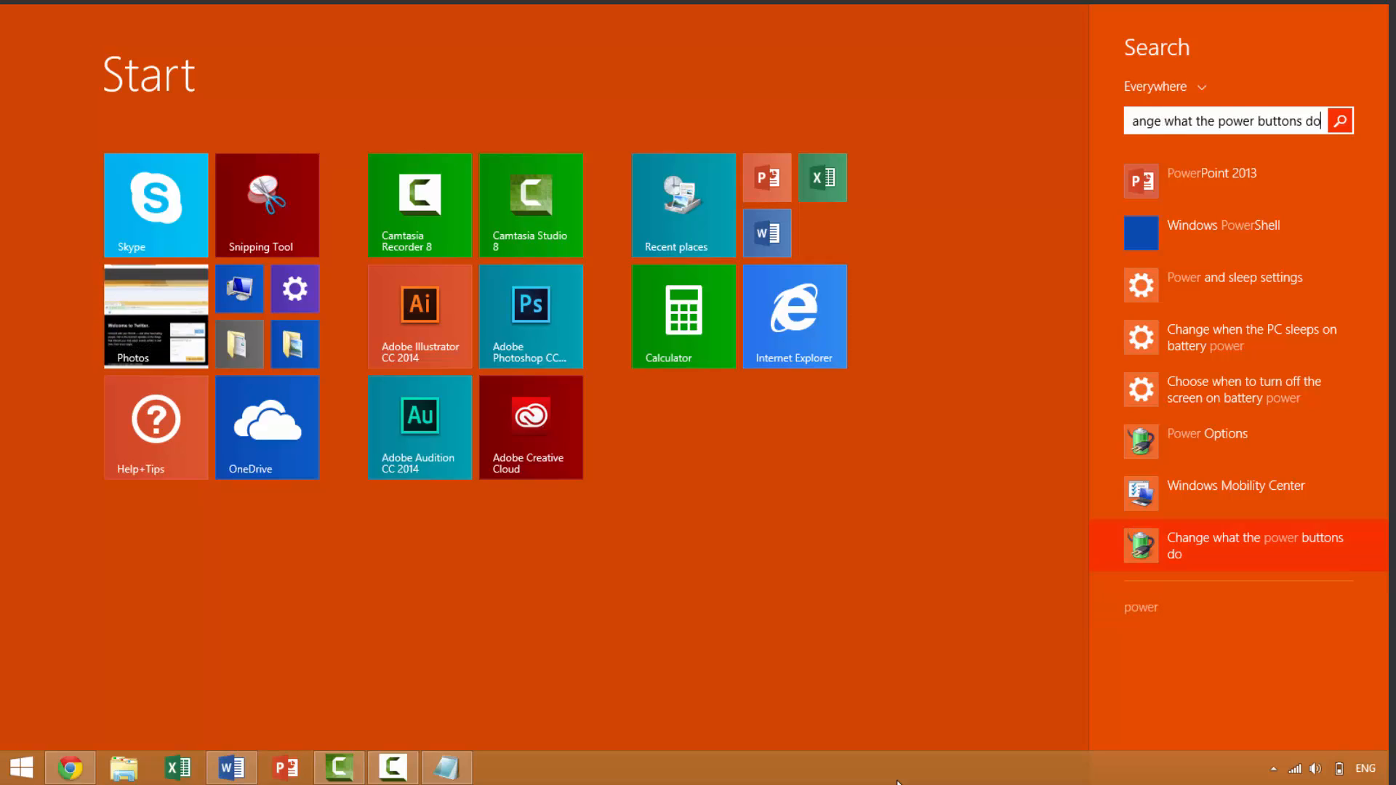
pyautogui.write('PowerPoint 2013')
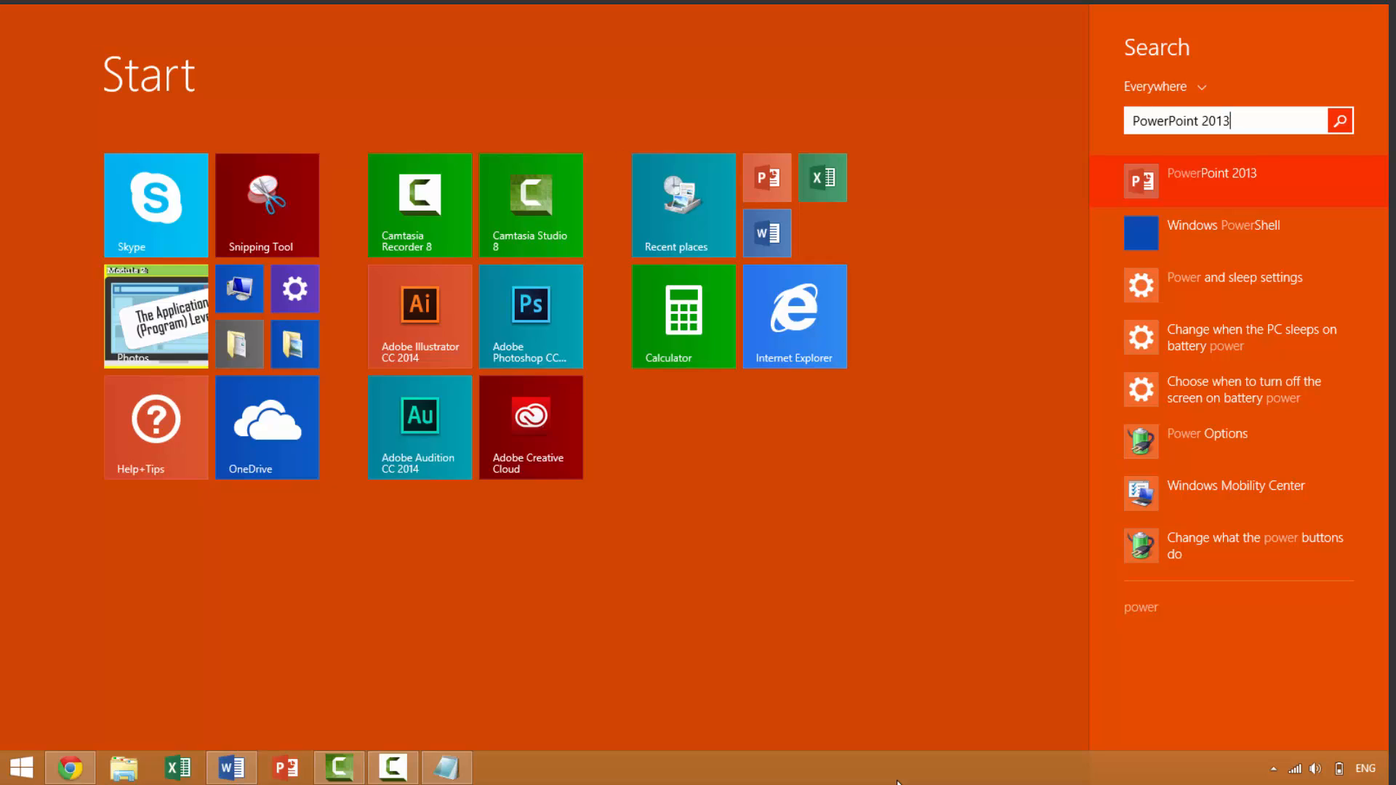
pyautogui.click(1210, 181)
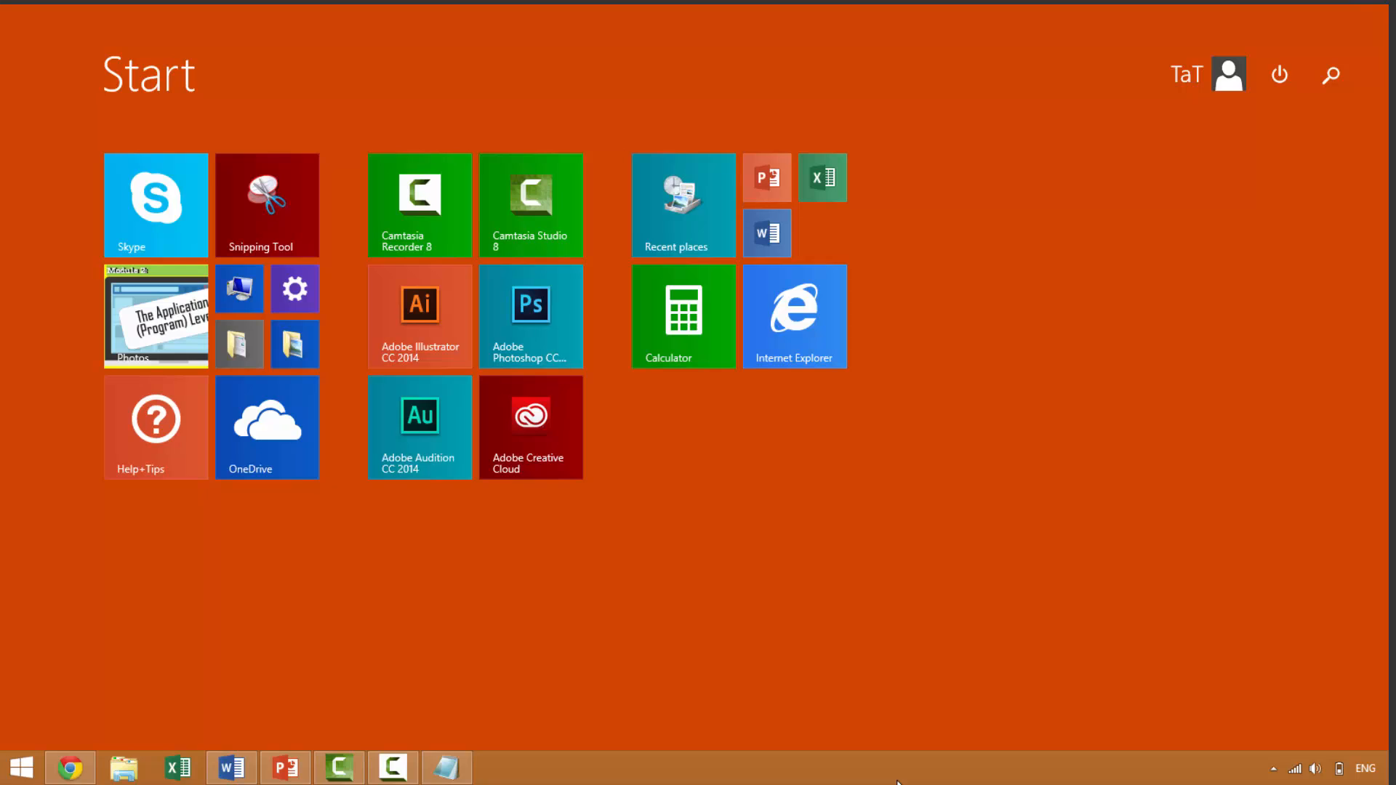
# Step: Search 'int' on Start and launch Internet Explorer from the results
pyautogui.write('int')
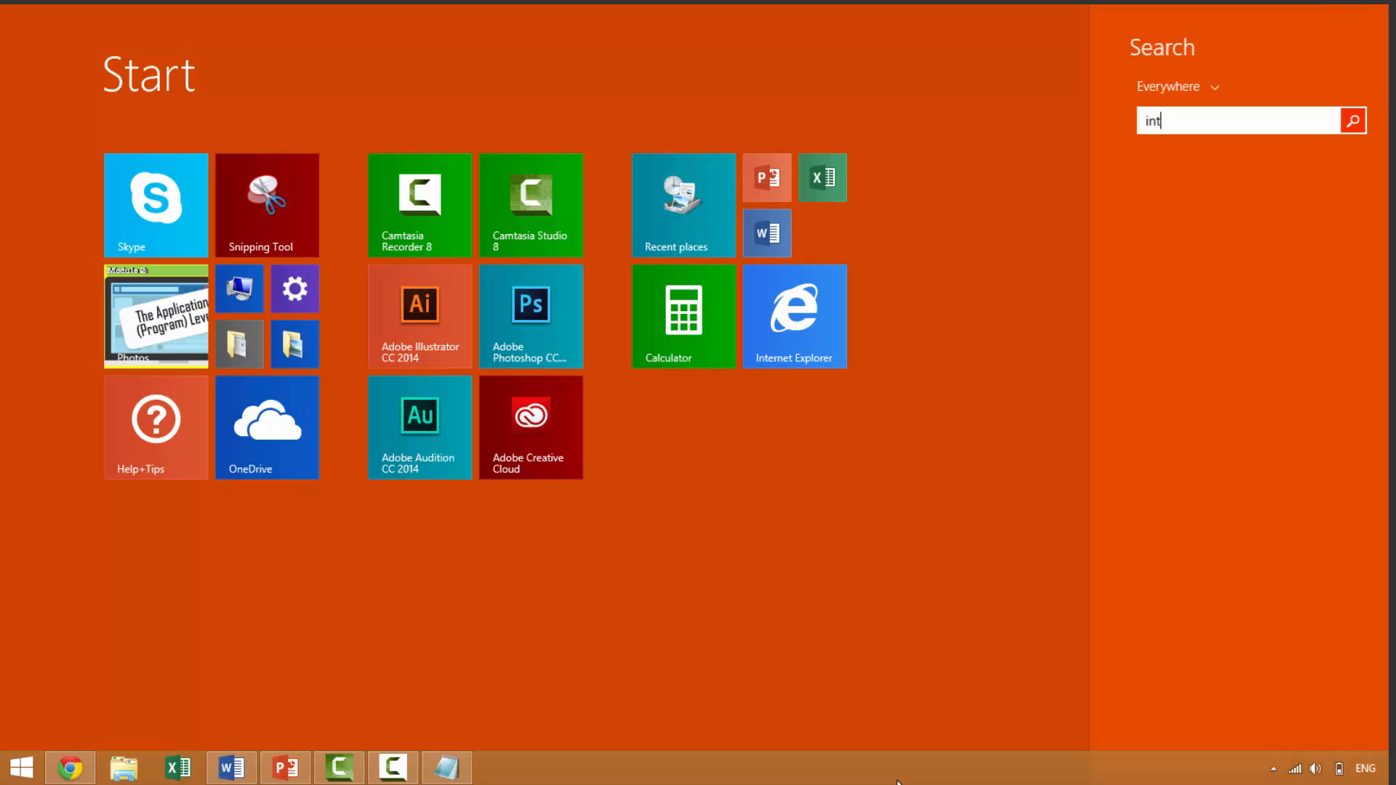
pyautogui.click(793, 316)
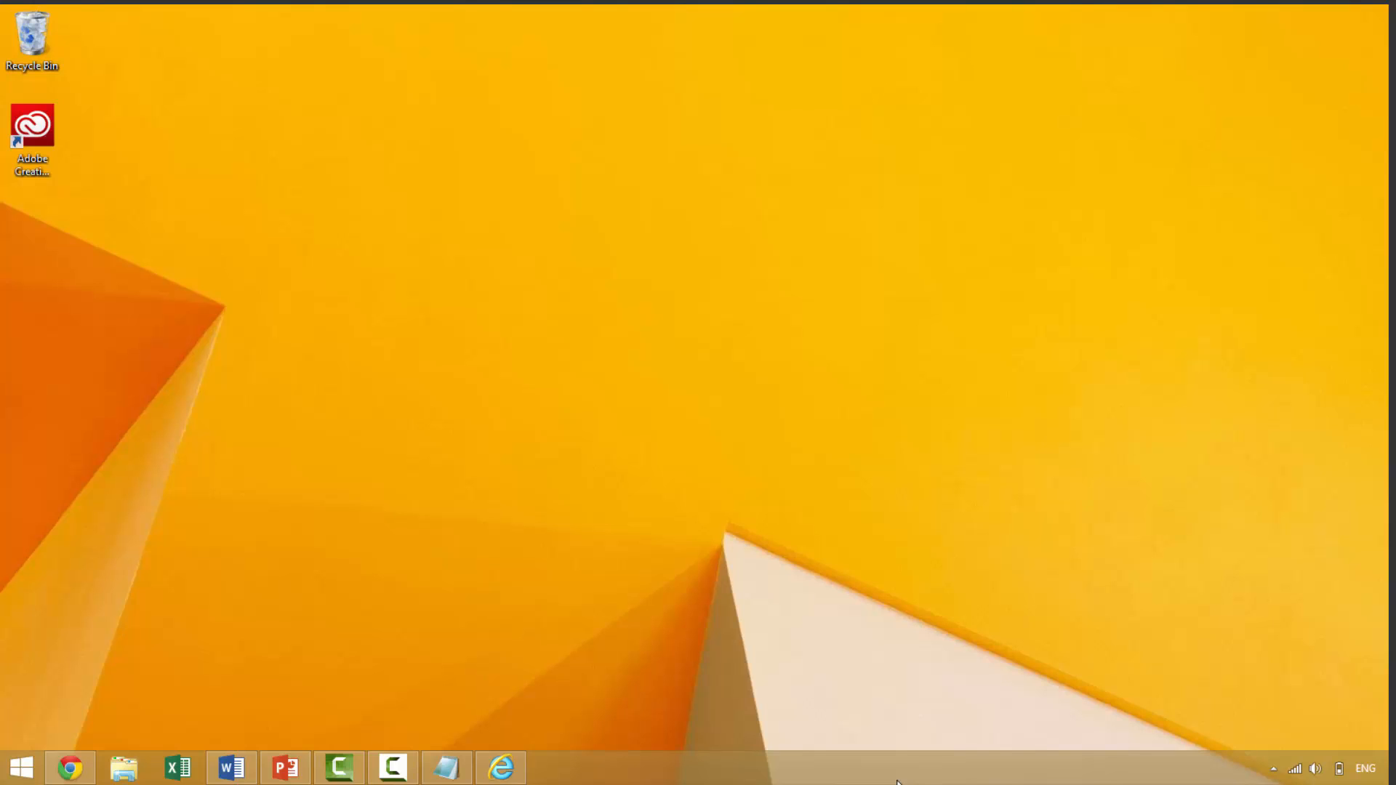
pyautogui.moveTo(186, 643)
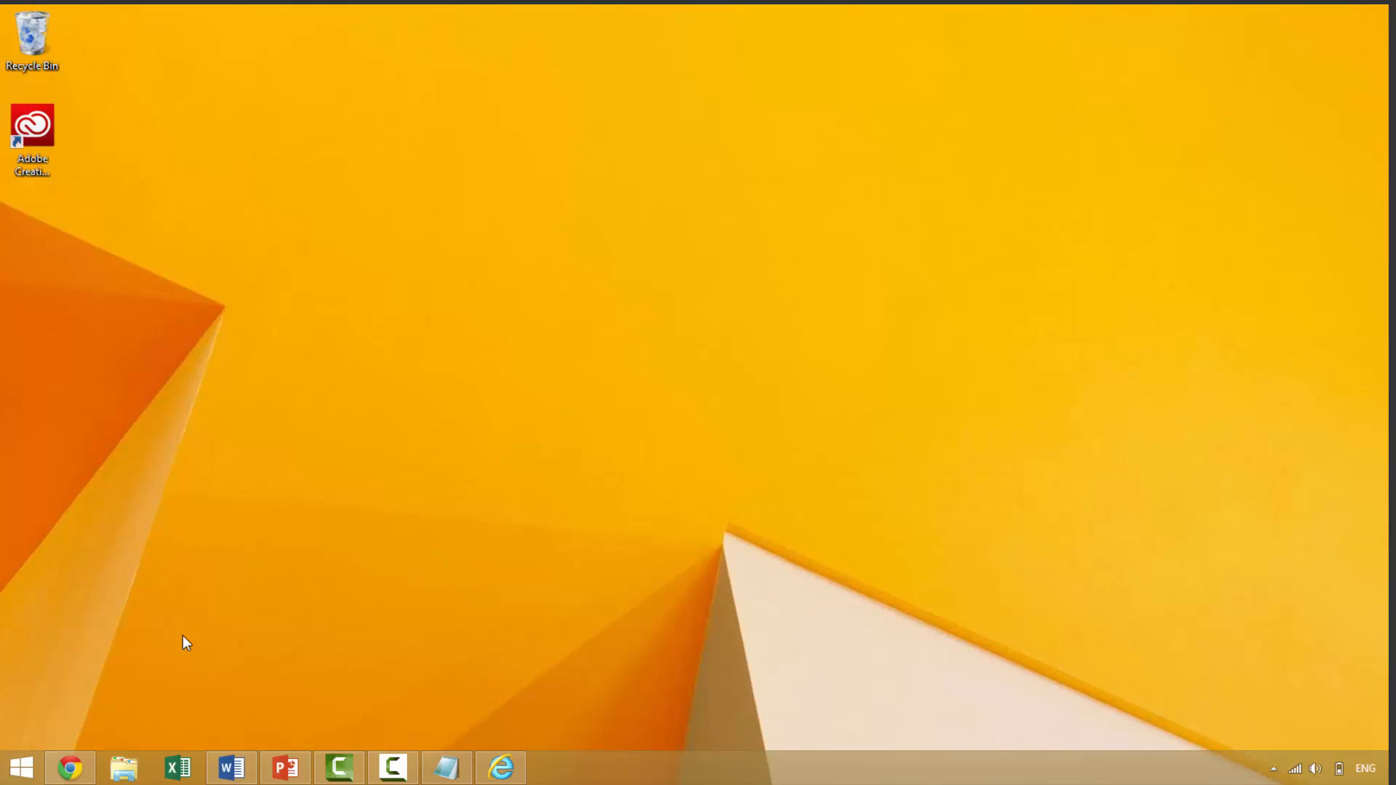
pyautogui.moveTo(231, 766)
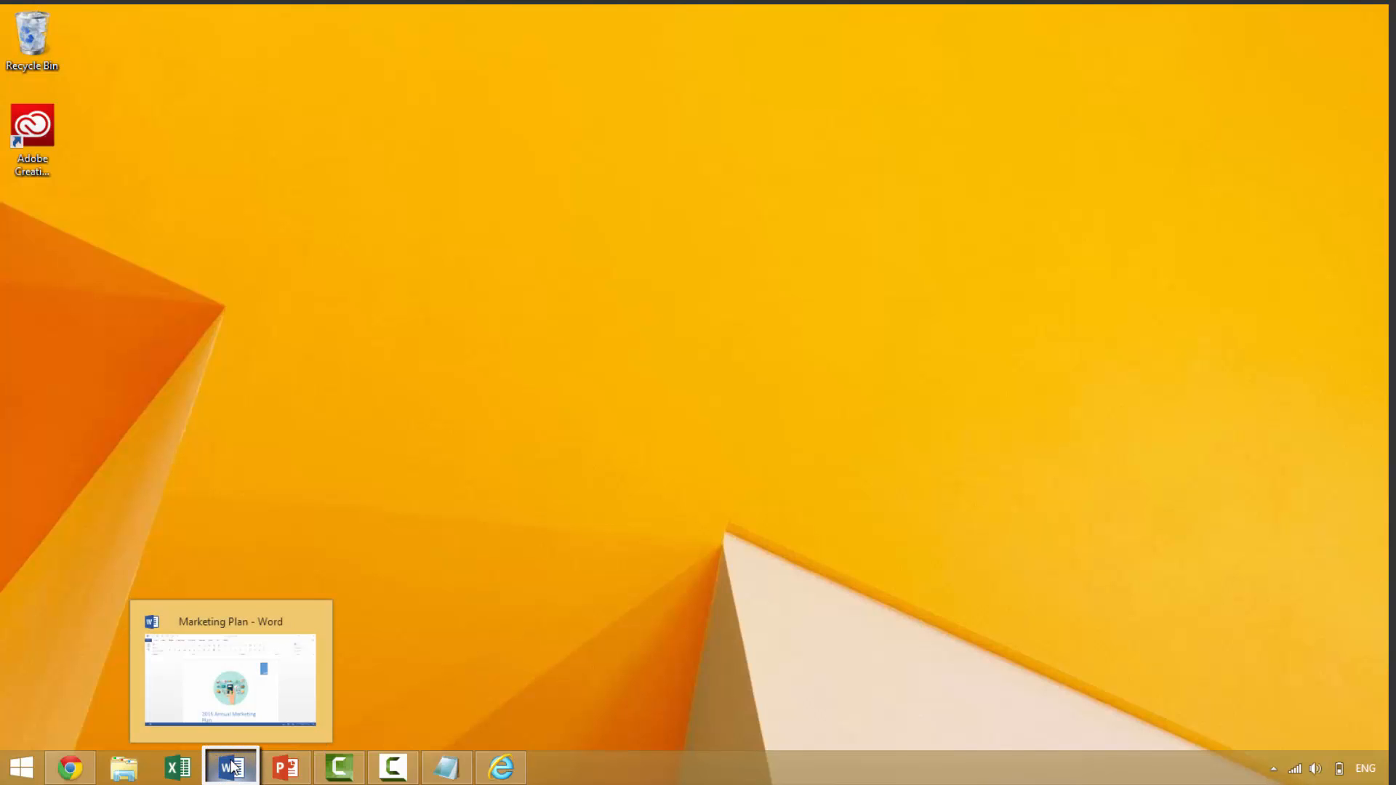
# Step: Preview the running Marketing Plan document, then open Word 2013 from Start search results
pyautogui.click(231, 766)
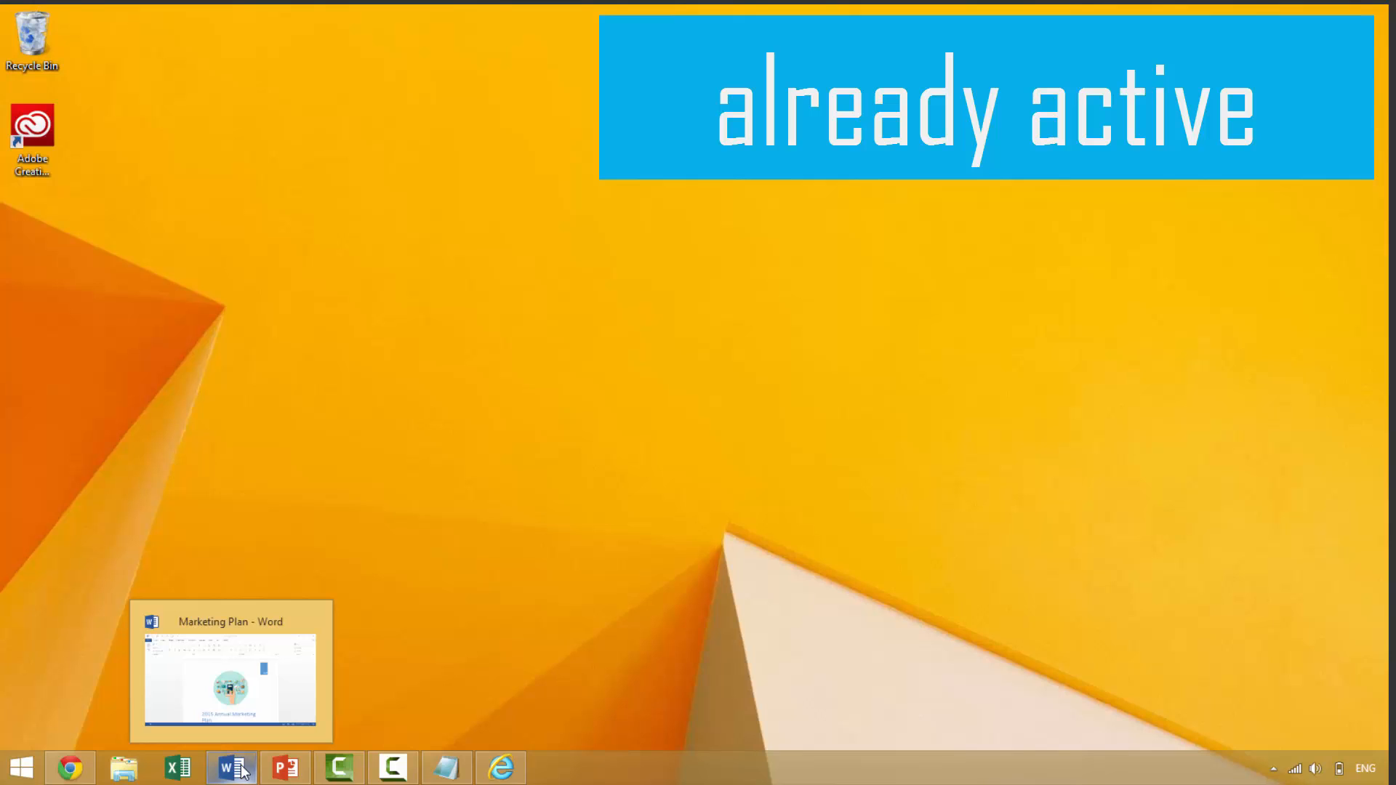
pyautogui.click(20, 767)
pyautogui.write('wor')
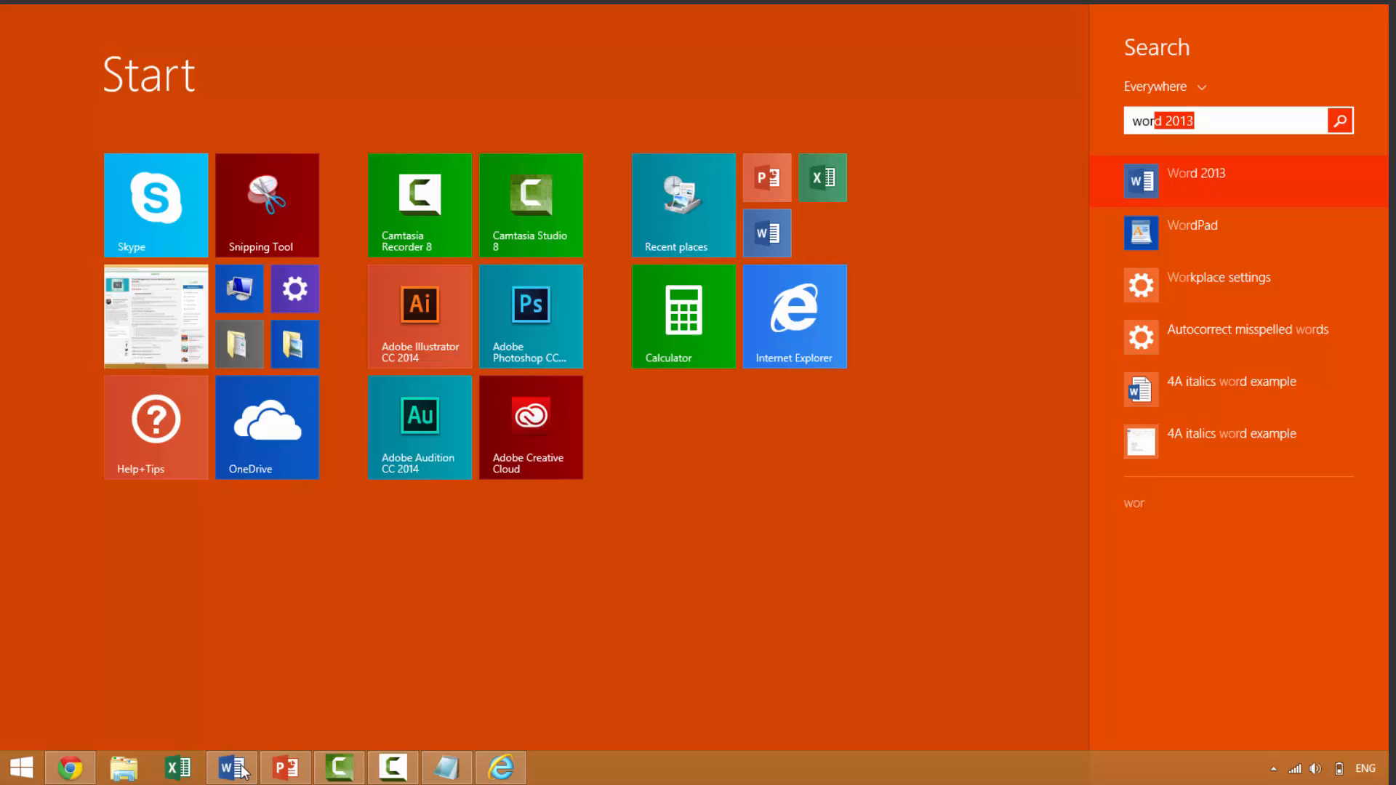
pyautogui.click(1196, 174)
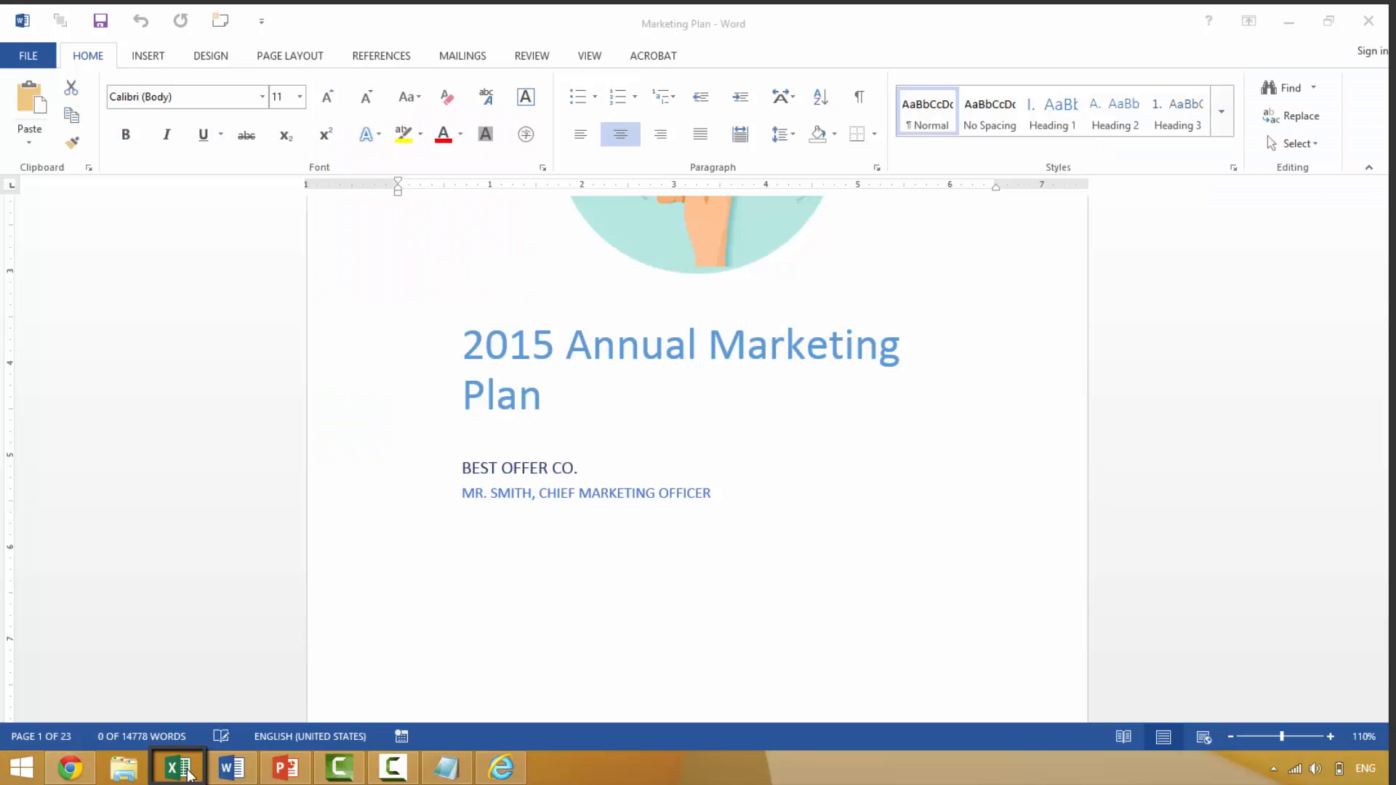
# Step: Launch Excel from the taskbar and choose Blank workbook
pyautogui.click(169, 767)
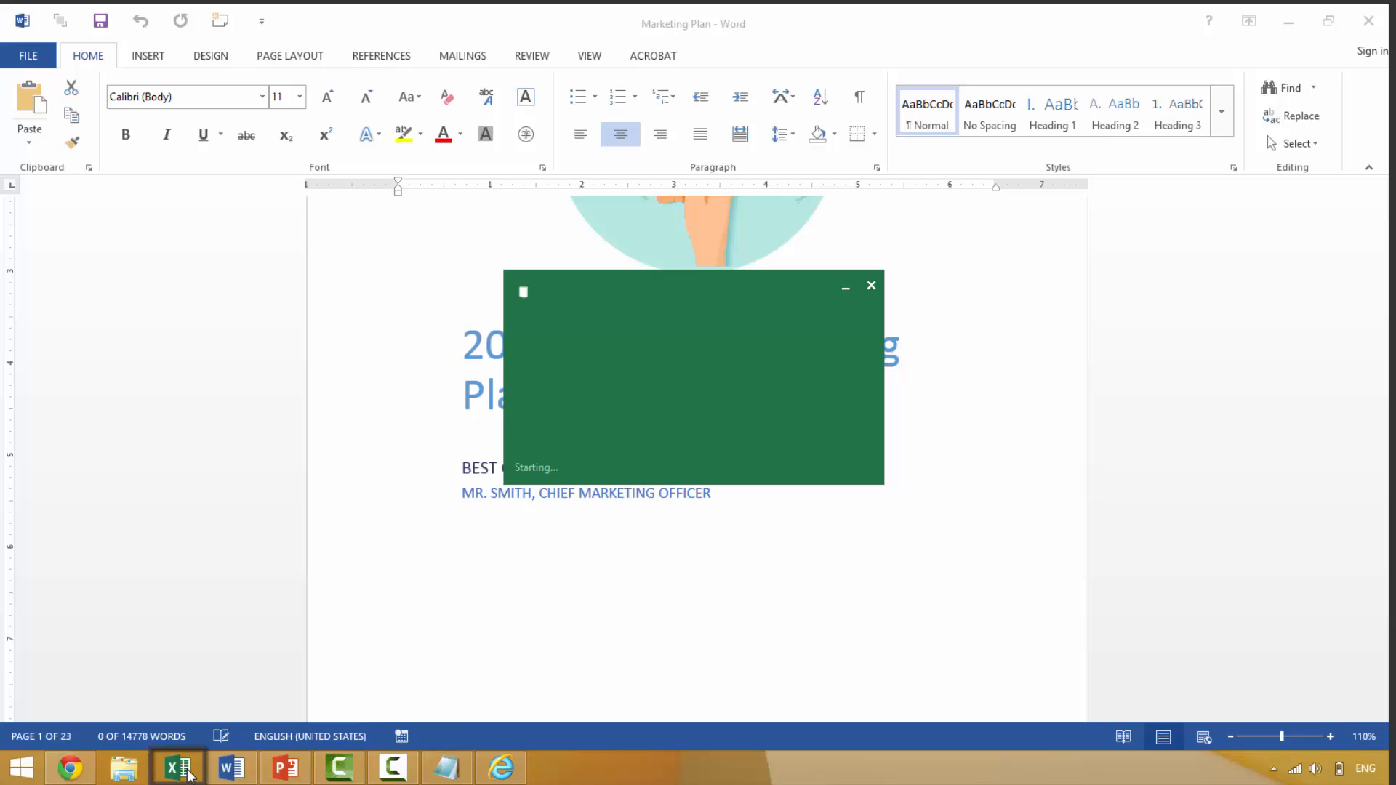
pyautogui.click(174, 768)
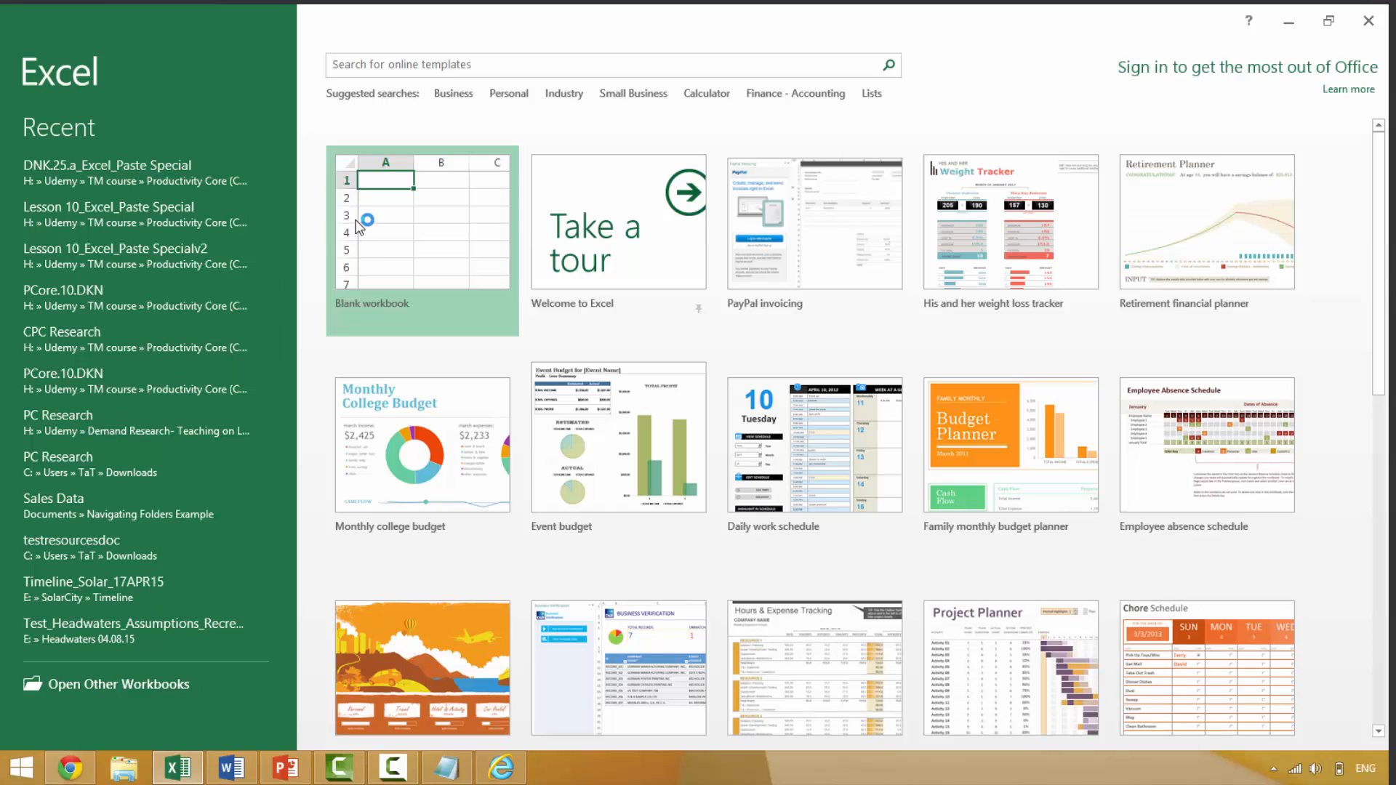
pyautogui.click(421, 231)
pyautogui.write('Marketing Plan')
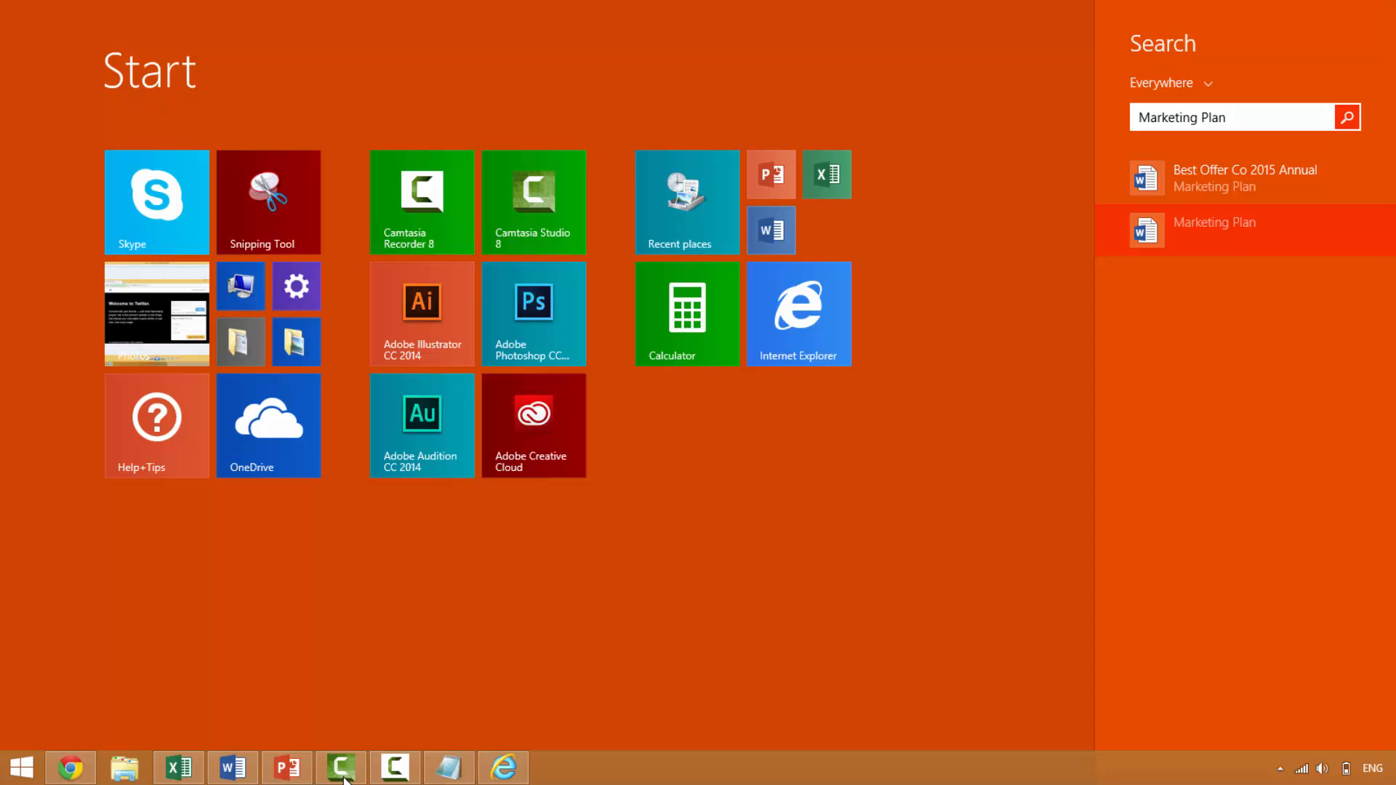
# Step: Open Marketing Plan from search results and append '- Version 3' to its cover title
pyautogui.click(1211, 222)
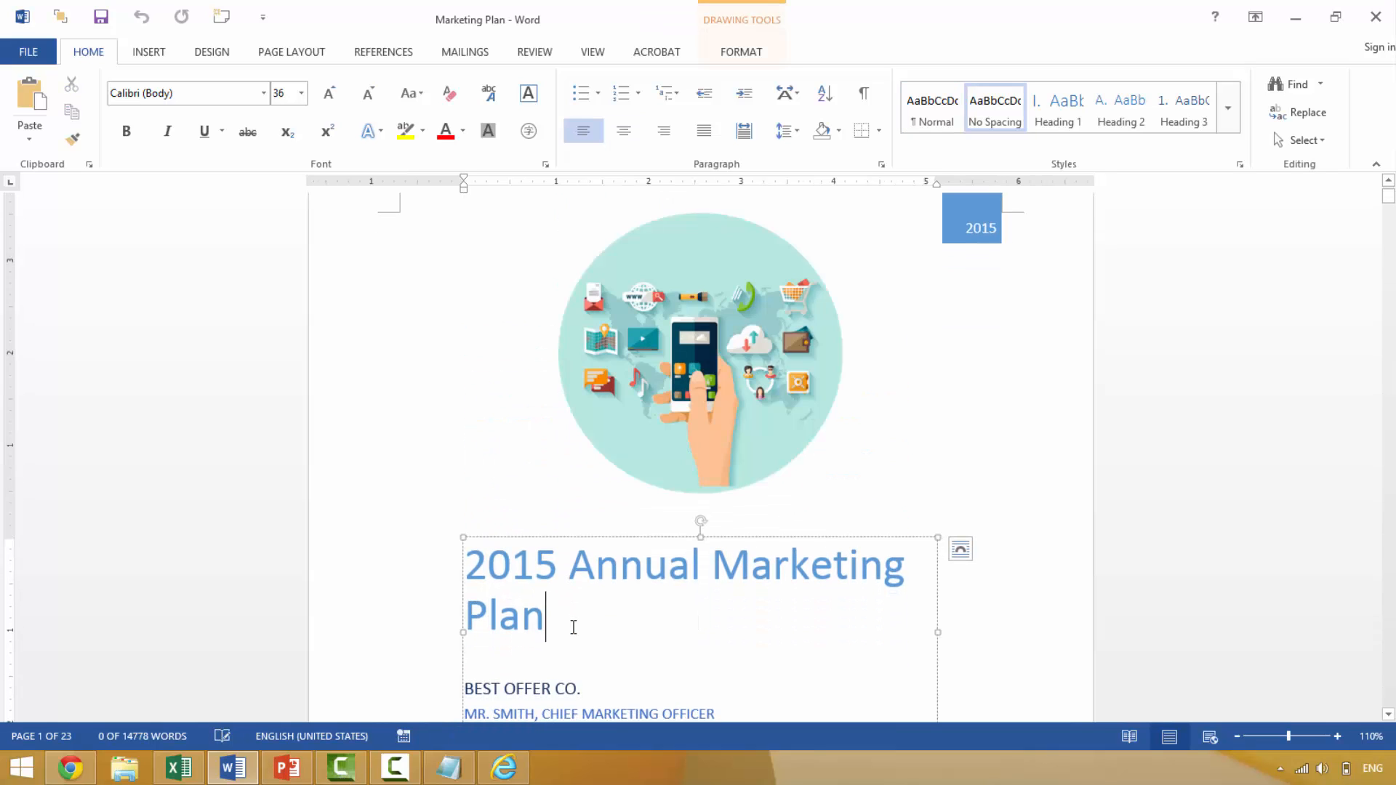
pyautogui.write('- V')
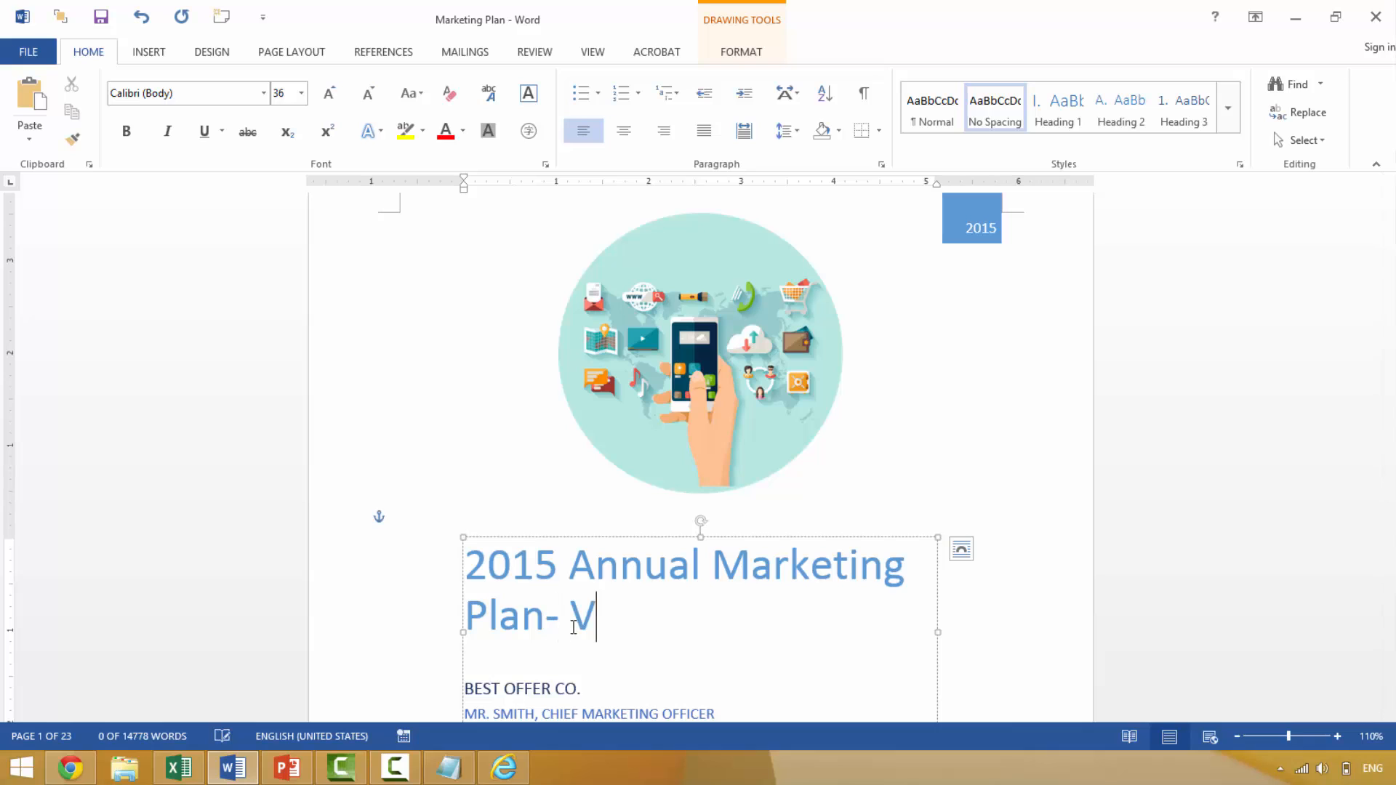
pyautogui.write('ersion 3')
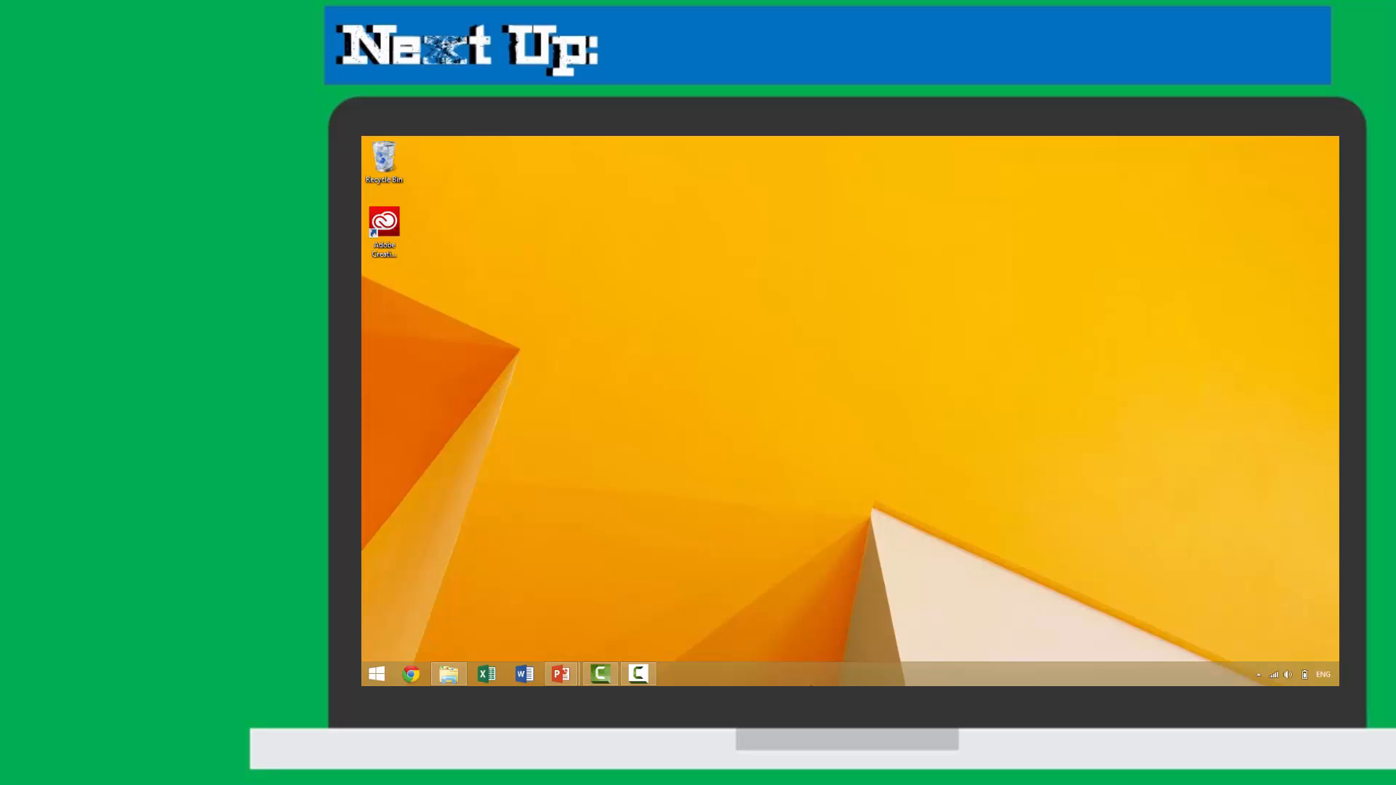
# Step: Enter 'ma' in the Windows file search to list matching files
pyautogui.write('ma')
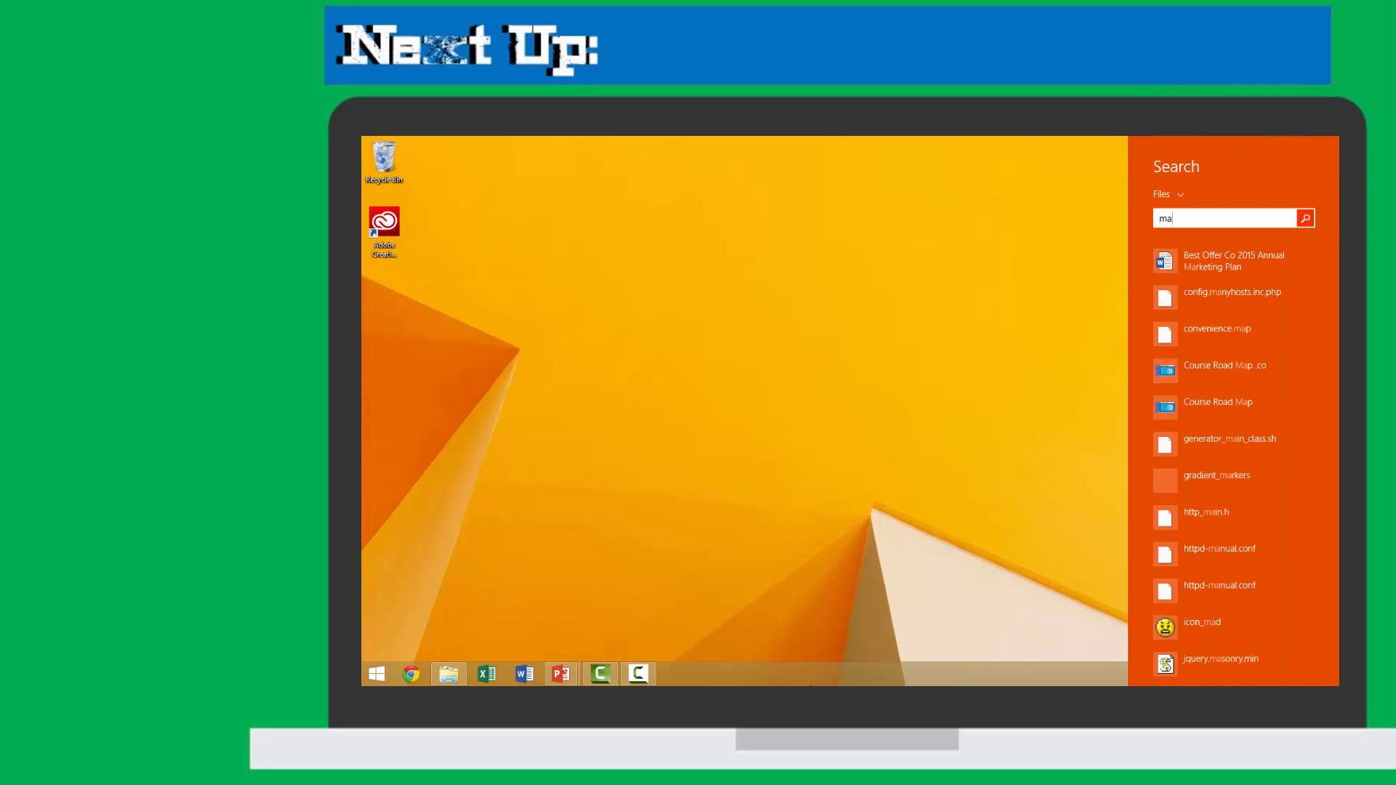